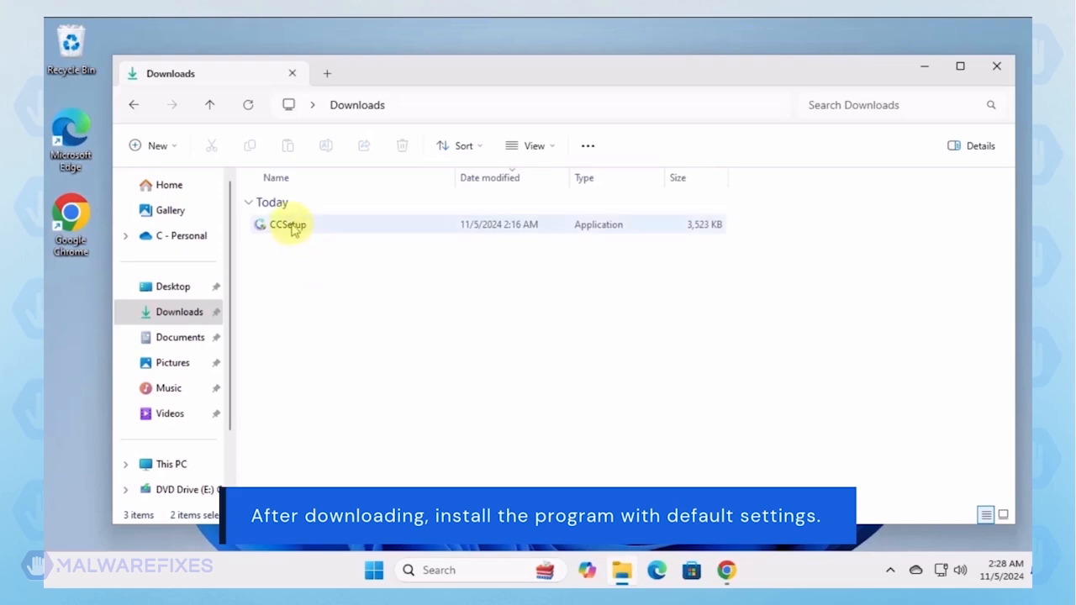
- Run CCSetup from Downloads, approve UAC, and install Combo Cleaner with defaults, launching it
double_click(288, 225)
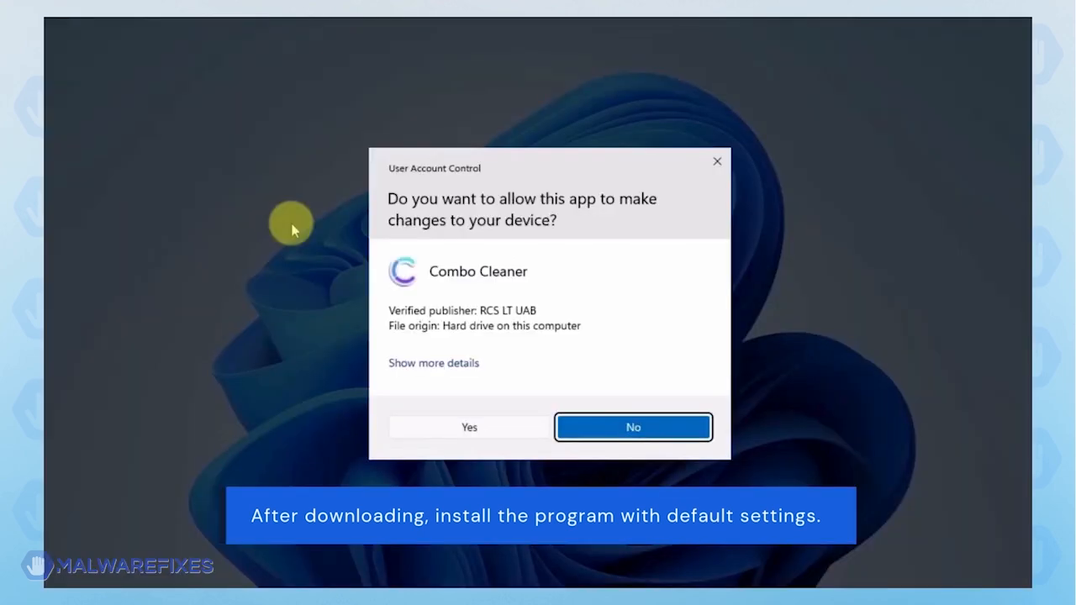
click(470, 427)
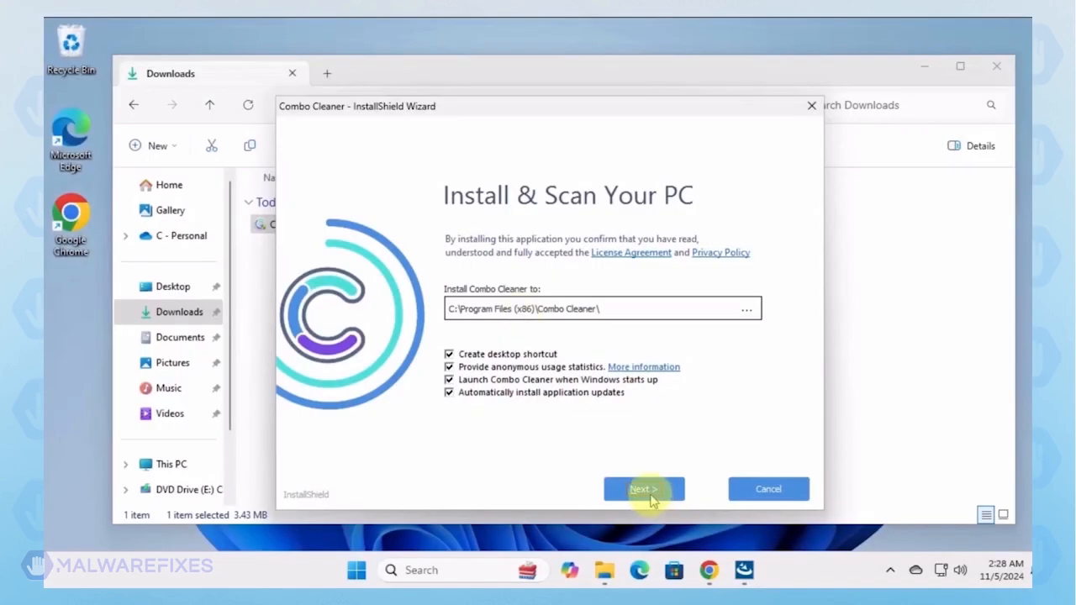
click(644, 489)
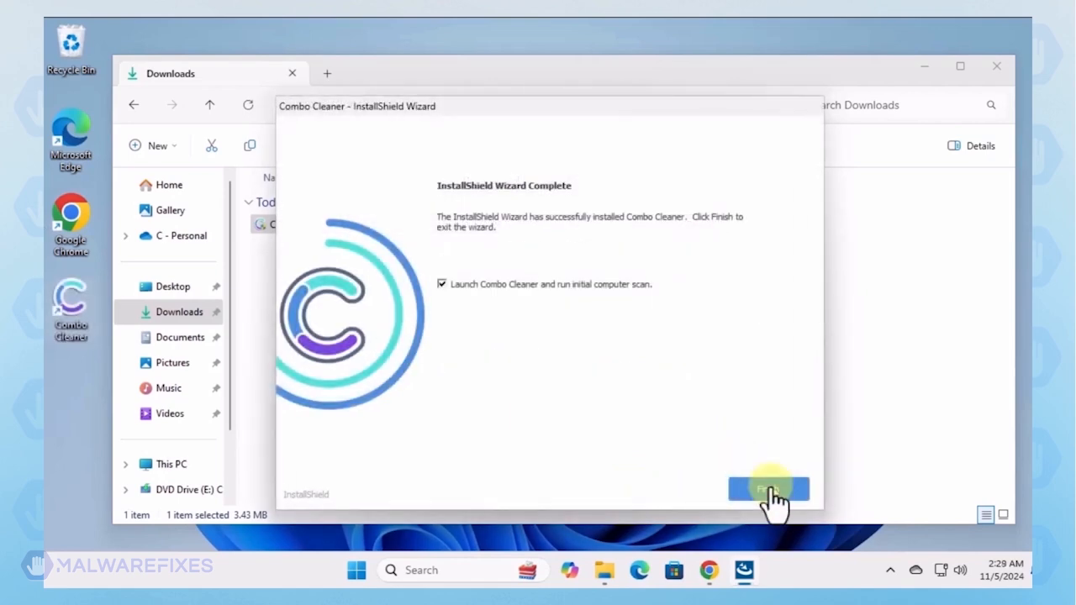
click(769, 489)
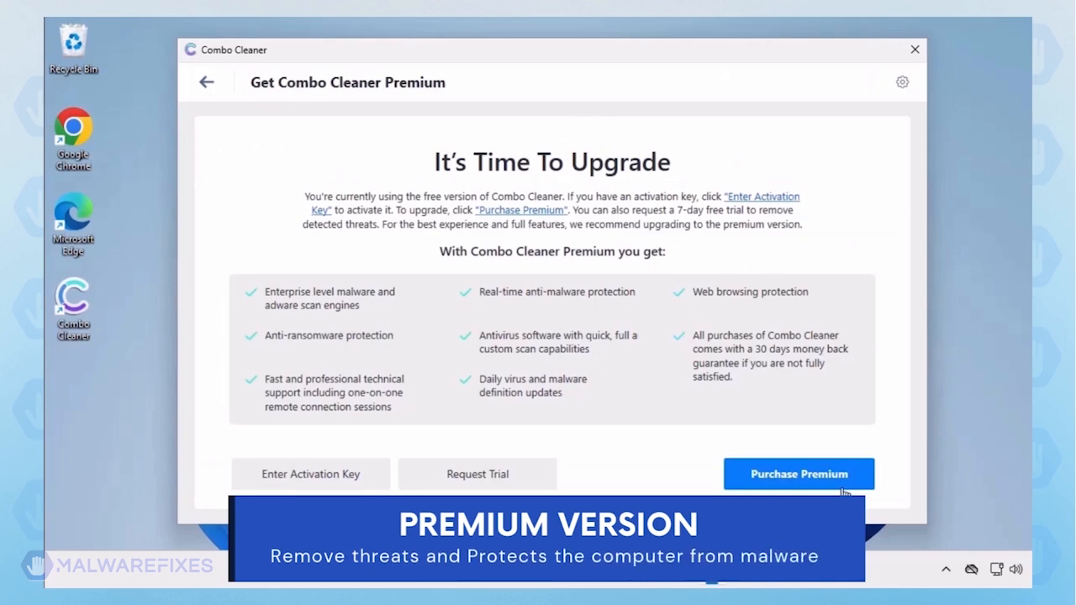
mouse_move(830, 501)
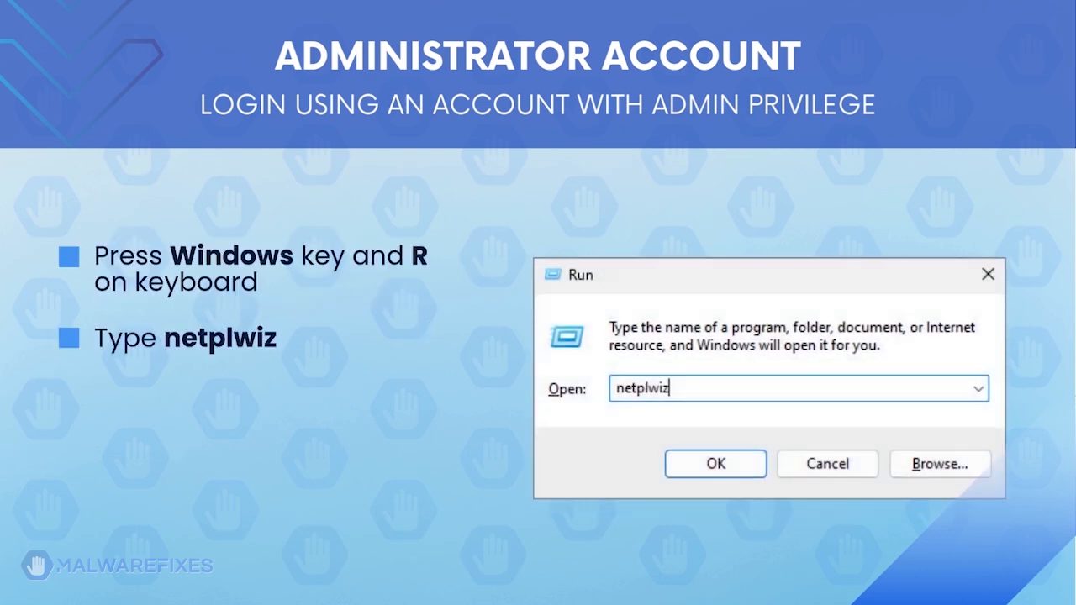
- Advance the slideshow through the netplwiz Administrator Account slide back to the desktop
click(715, 463)
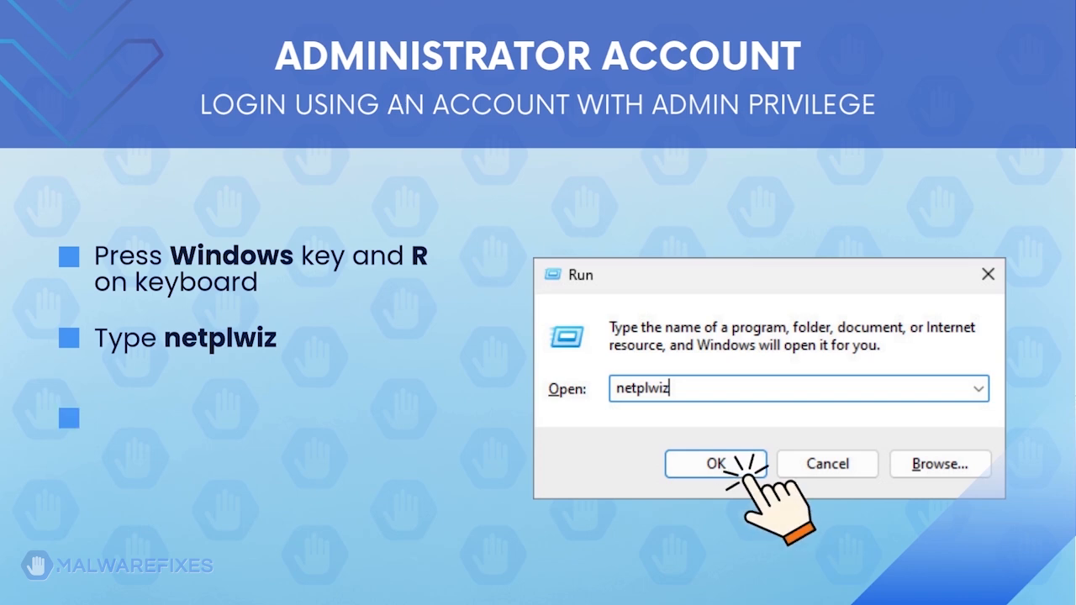
click(716, 464)
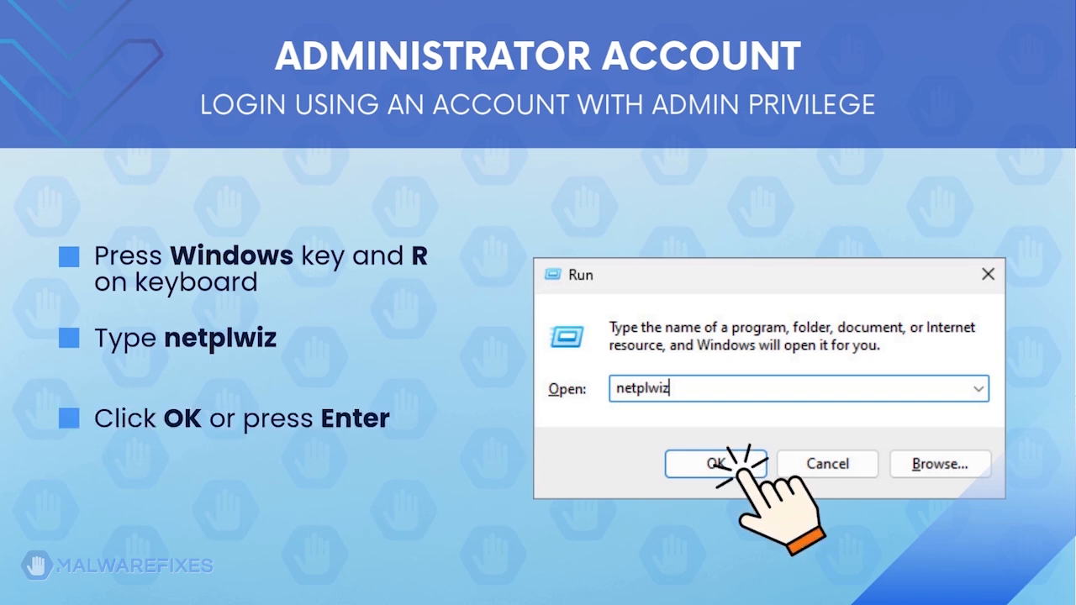
click(716, 464)
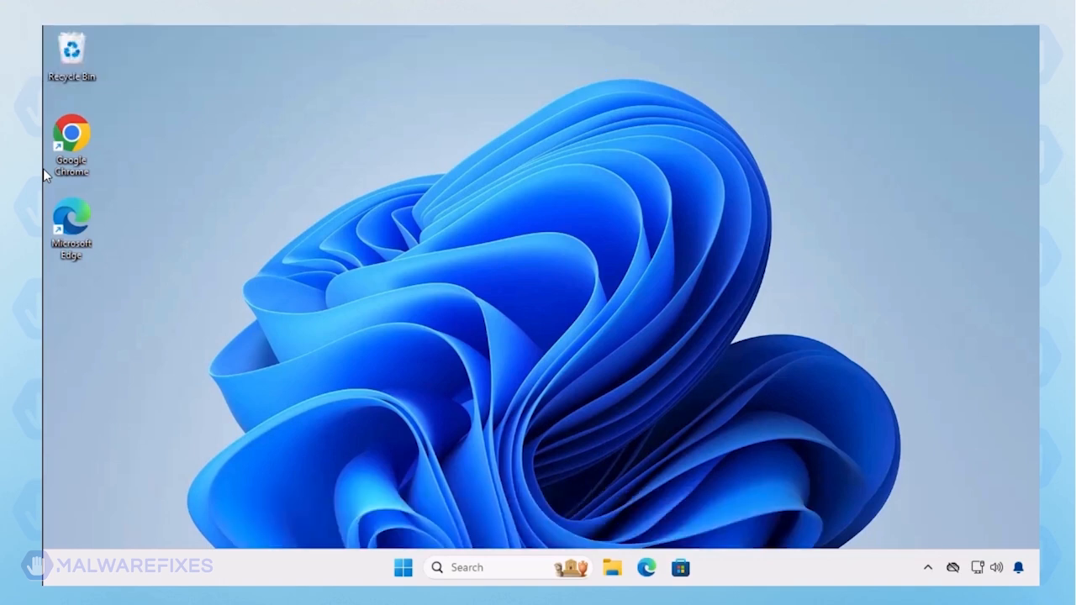
- Launch msconfig from the Run dialog to reach System Configuration's boot options
key(Win+R)
text(msconfig)
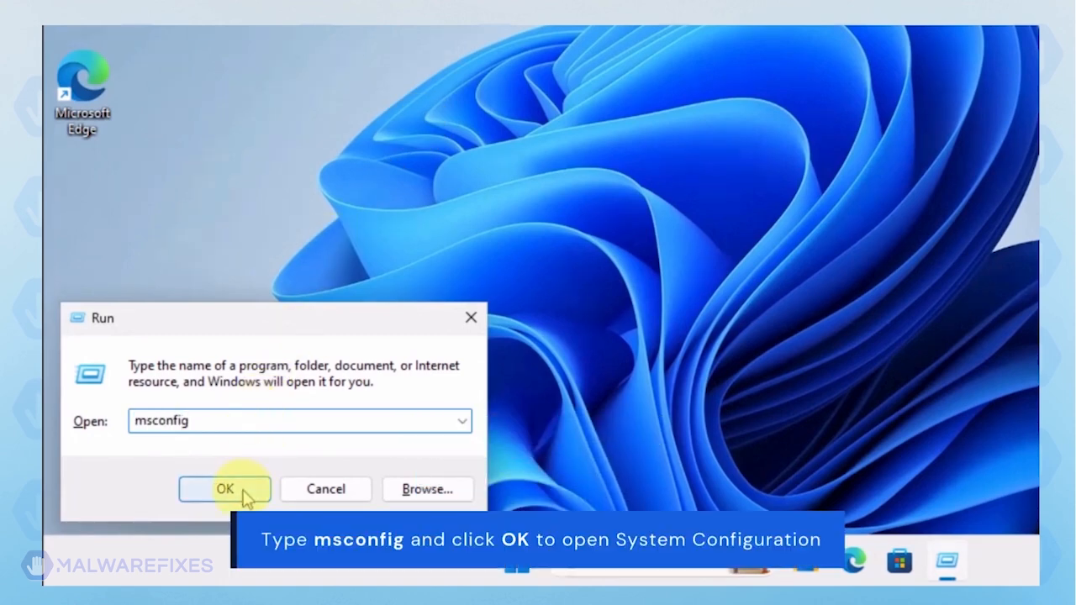
click(224, 488)
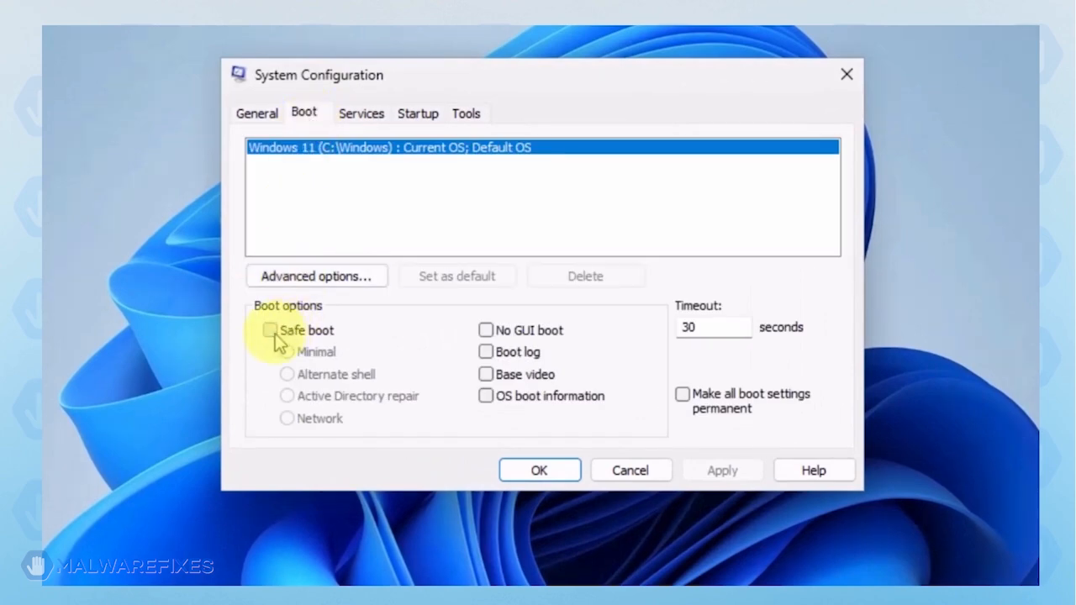
- Enable Safe boot with the Network option, apply it, and restart into Safe Mode
click(270, 330)
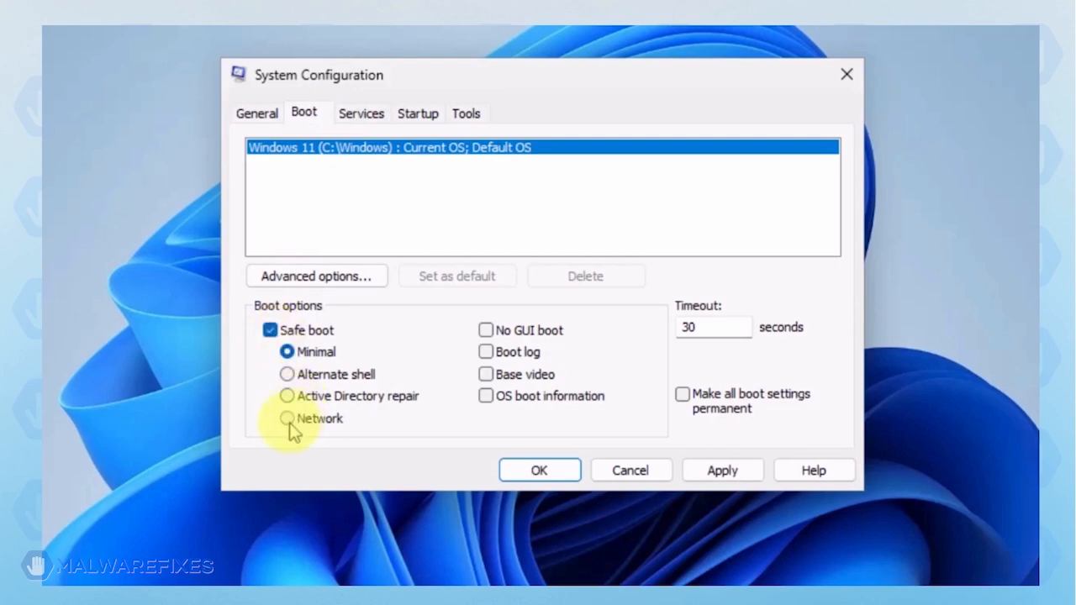
click(287, 418)
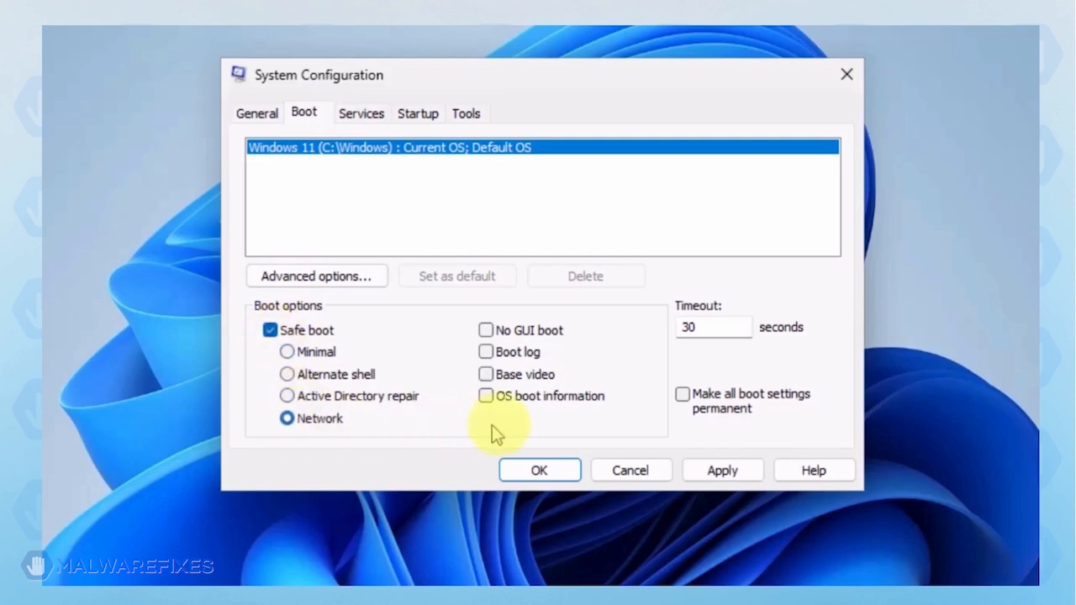
click(723, 470)
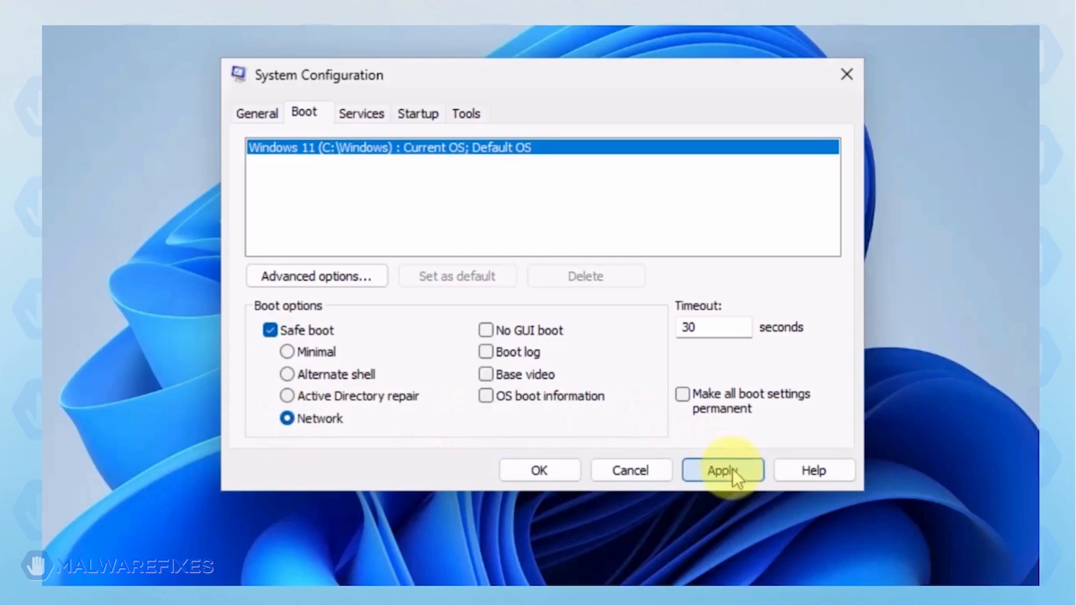
click(723, 470)
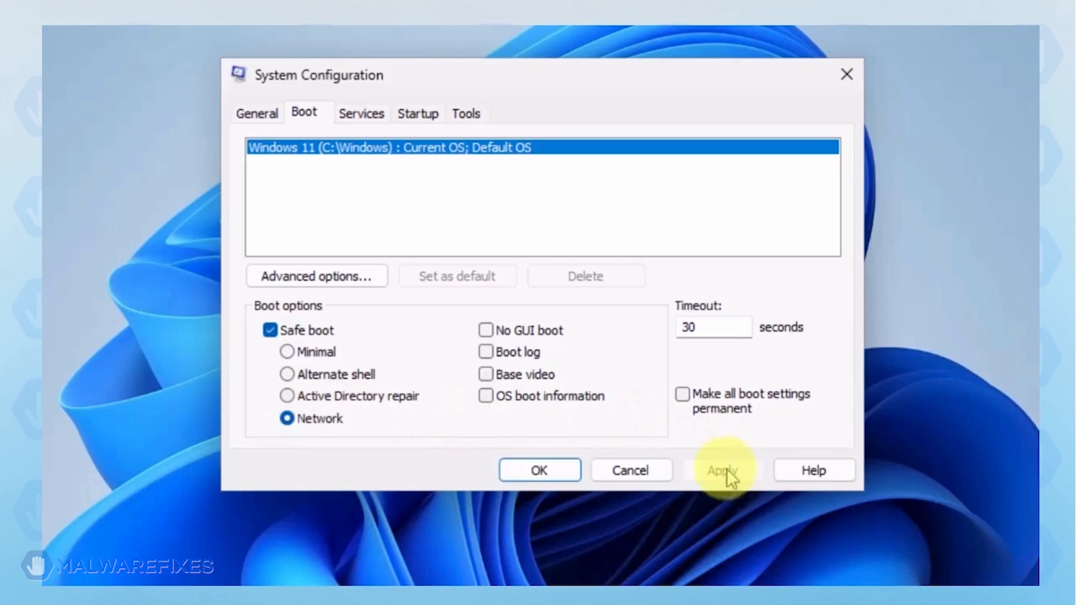
click(723, 470)
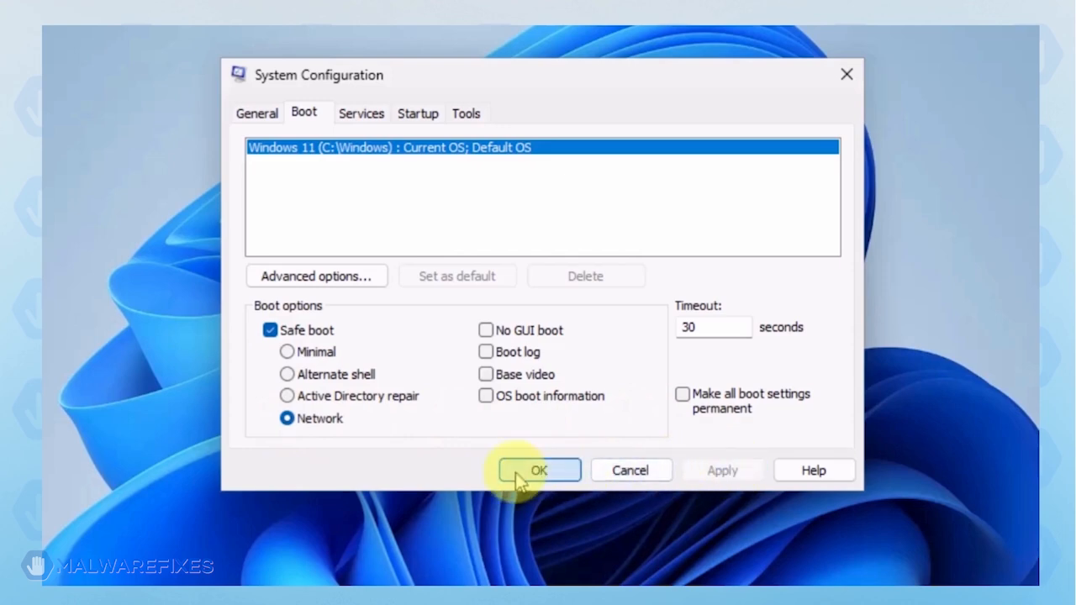
click(539, 470)
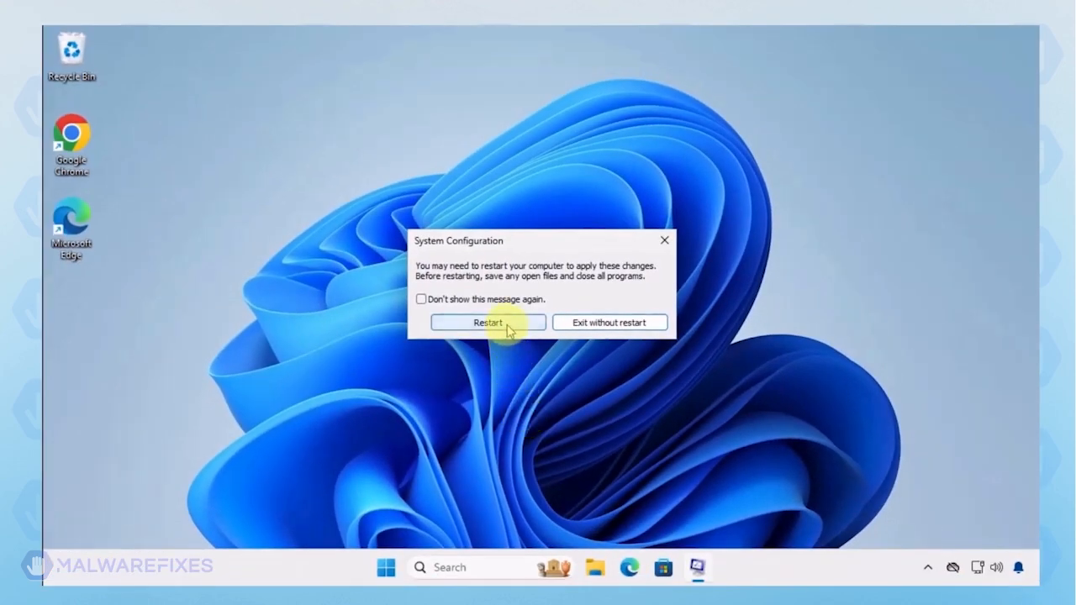
click(487, 322)
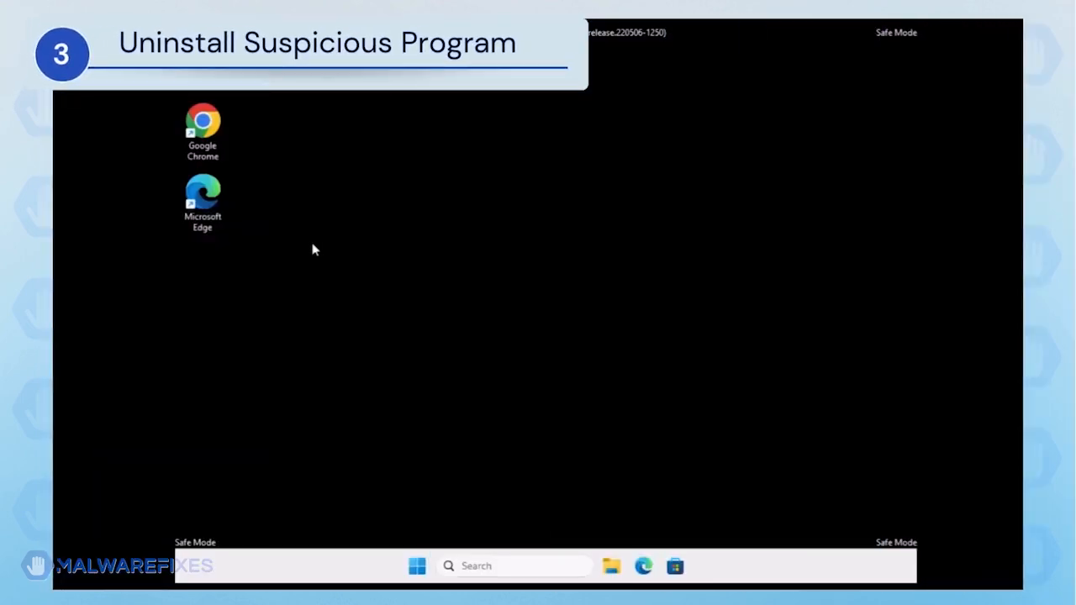
- Run appwiz.cpl from the Run dialog to open Programs and Features
key(Win+R)
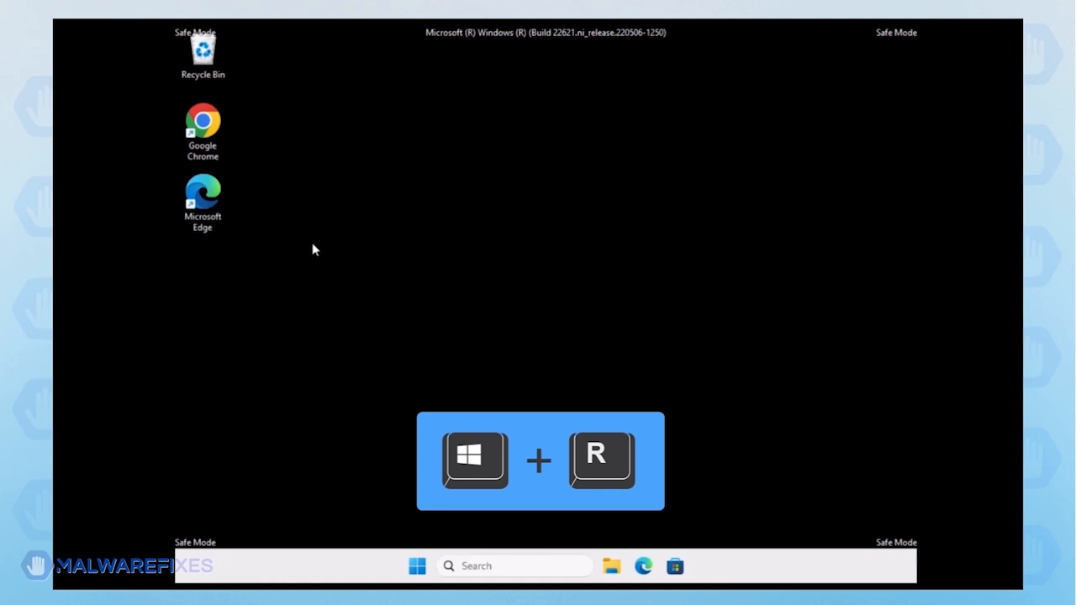
click(193, 396)
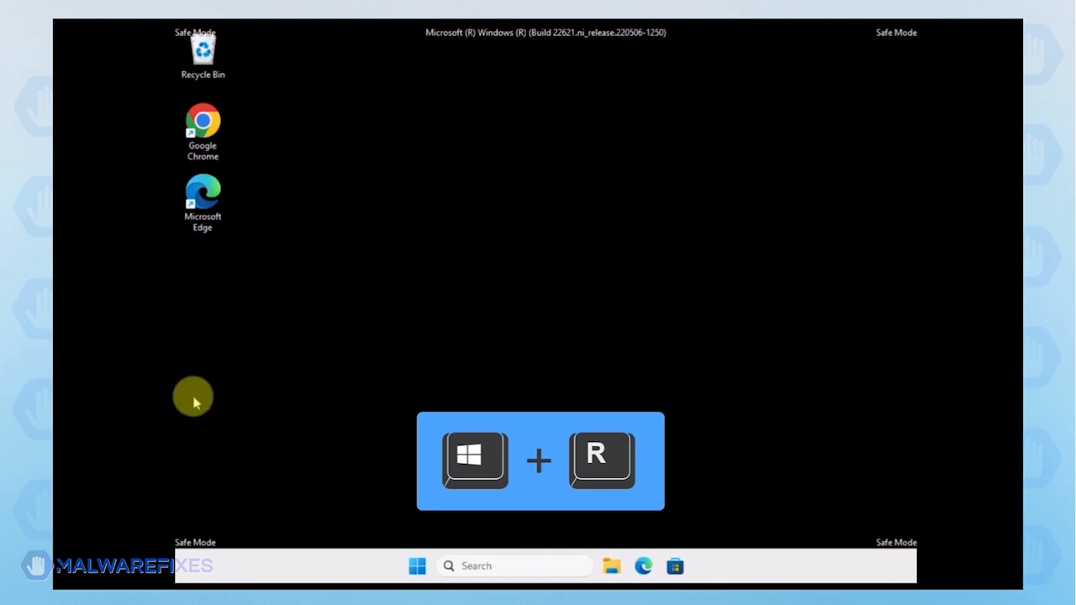
key(Win+r)
text(appwiz.cpl)
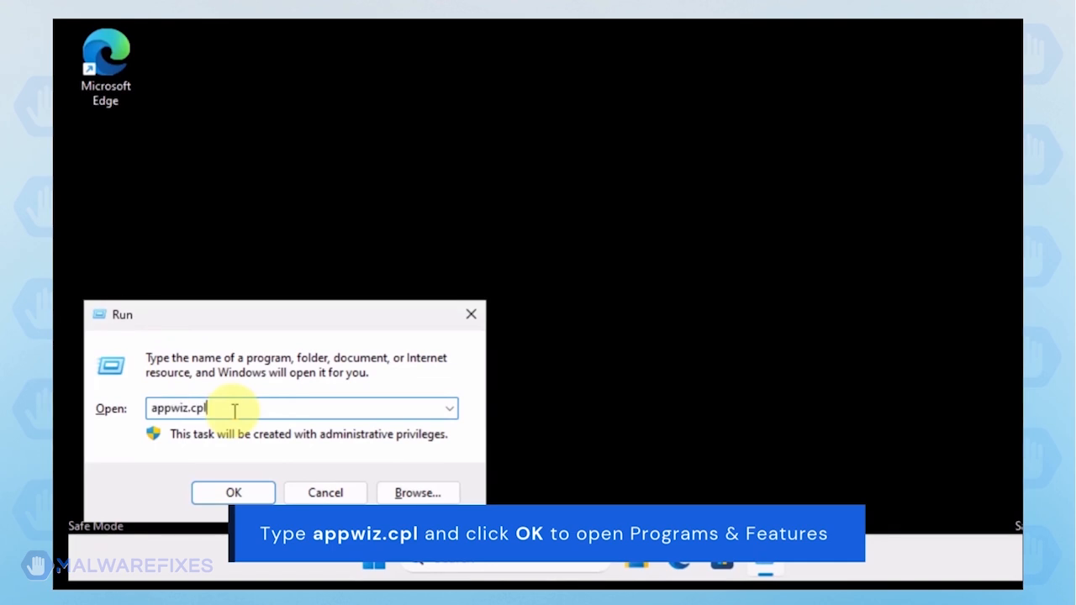
click(233, 492)
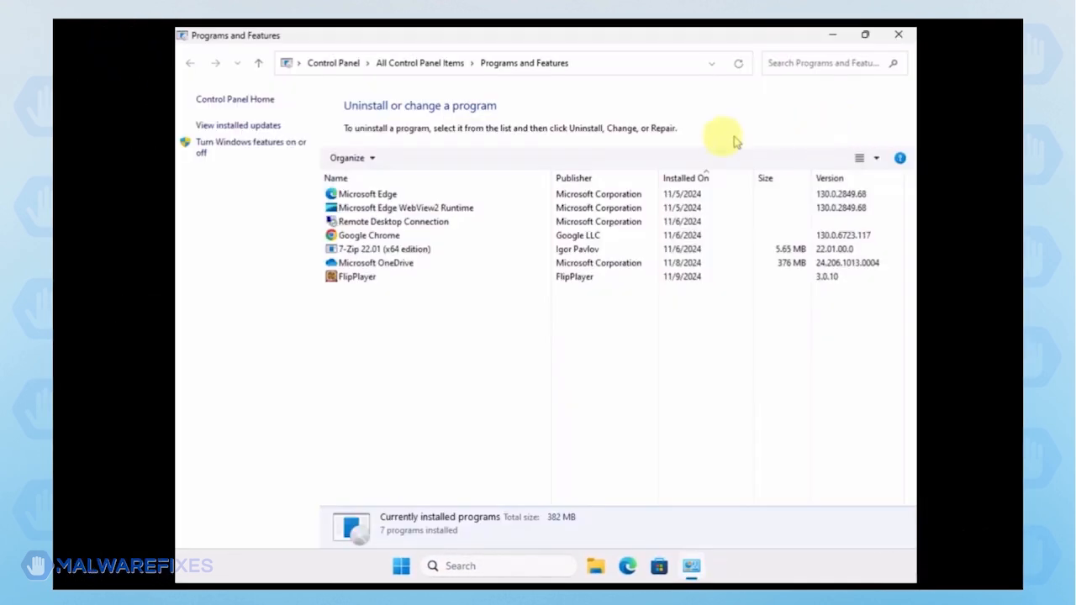
- Sort by newest installs, uninstall FlipPlayer, and close Programs and Features
click(686, 177)
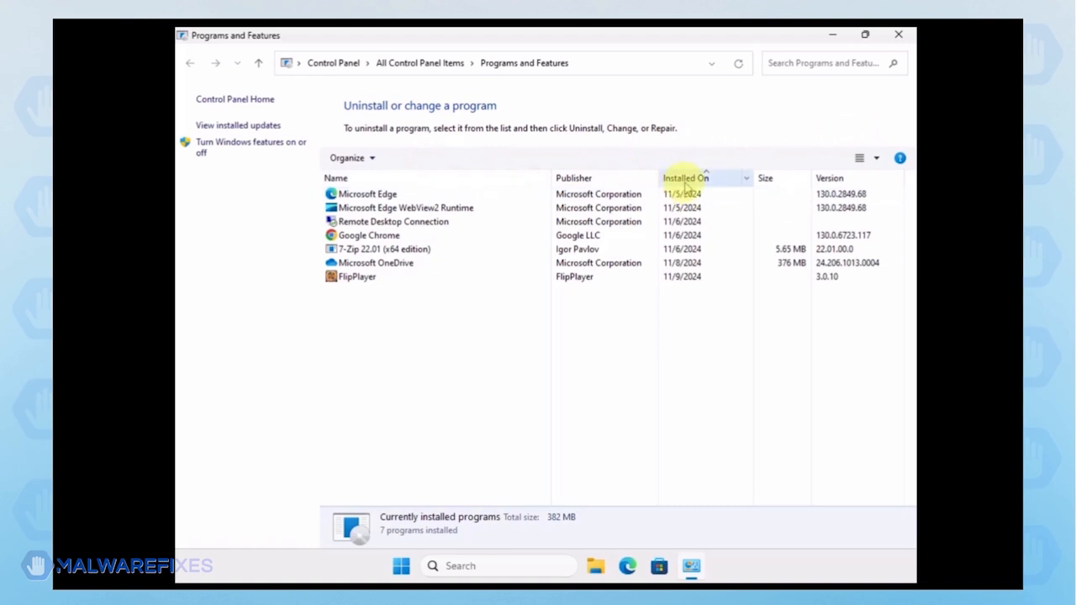
click(686, 178)
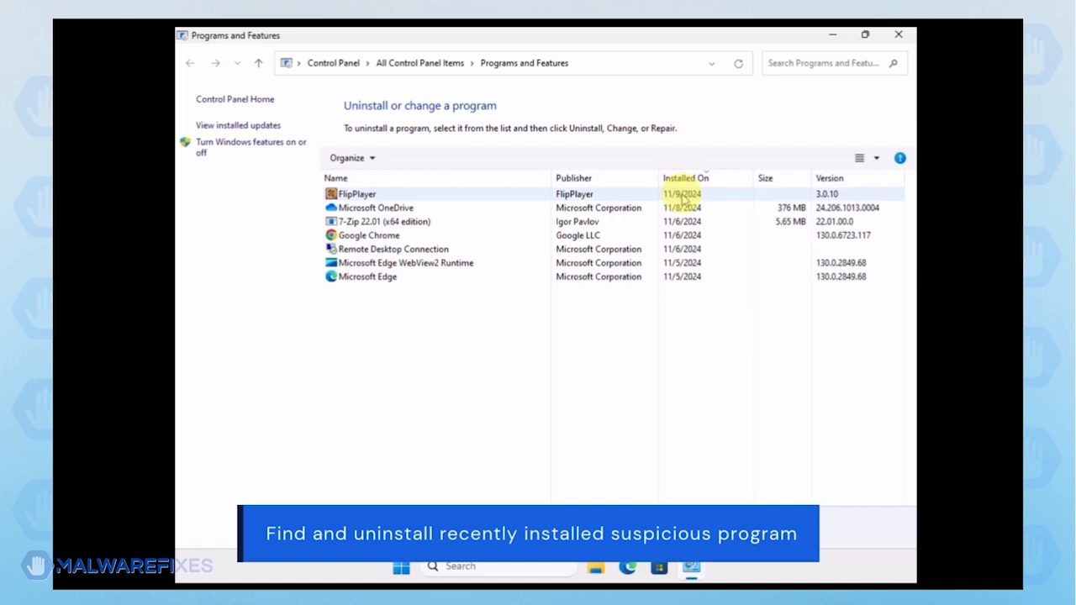
click(356, 193)
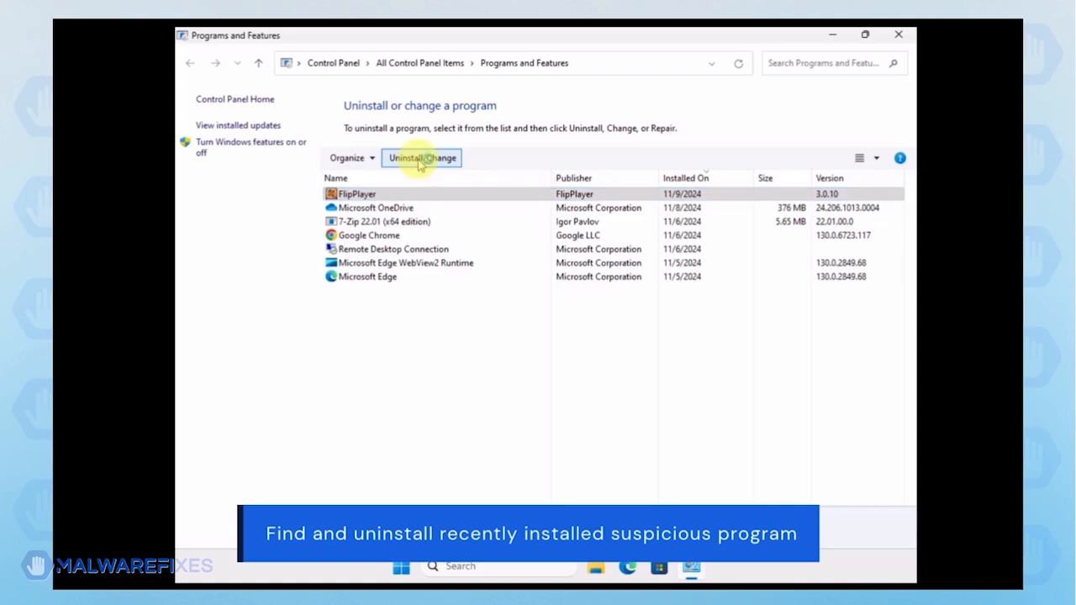
click(422, 158)
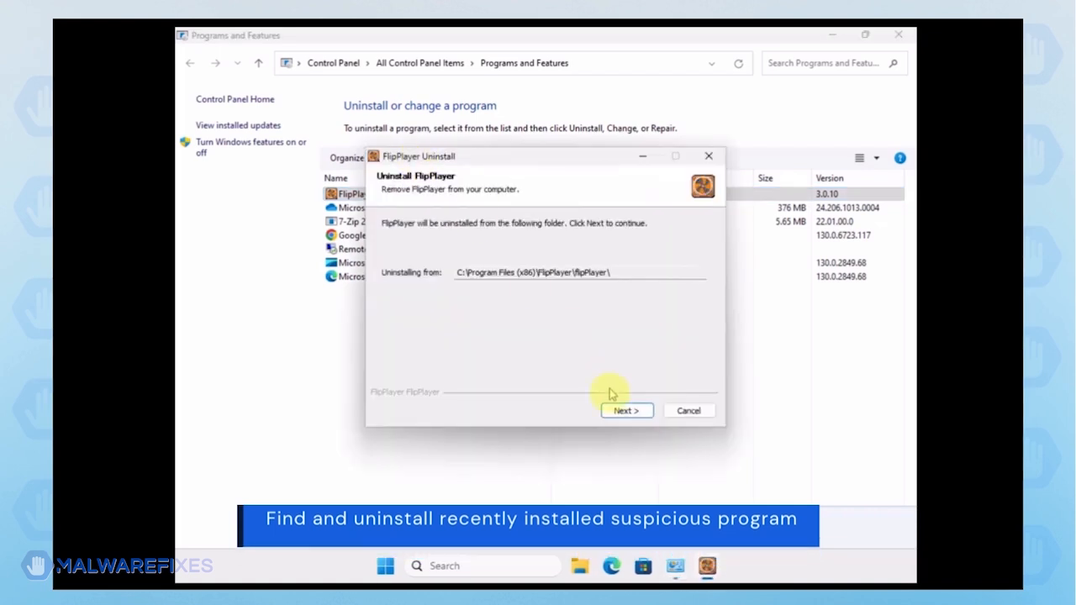
click(626, 410)
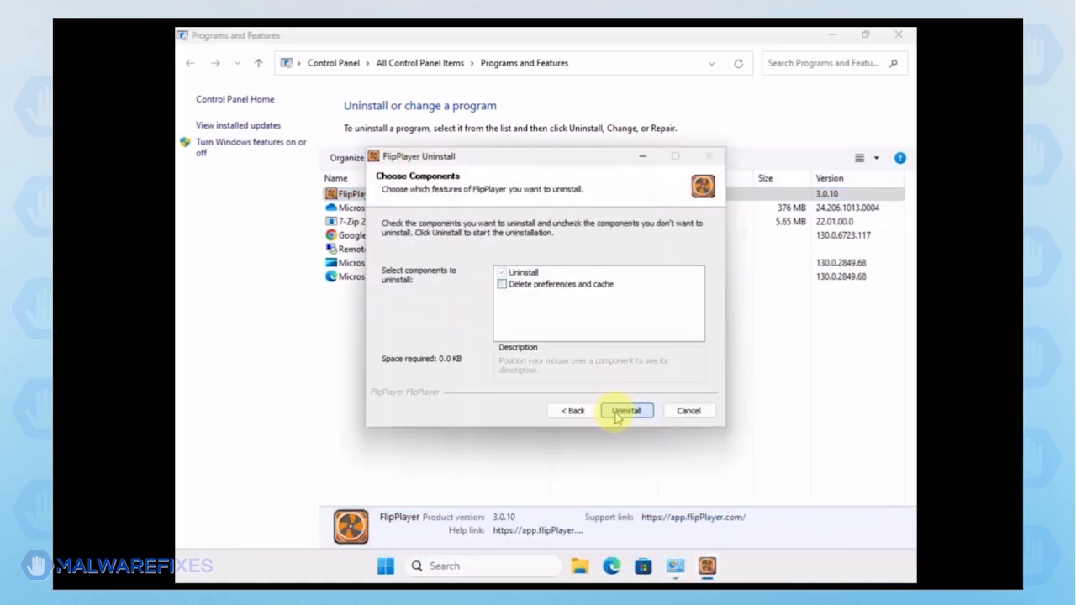
click(627, 410)
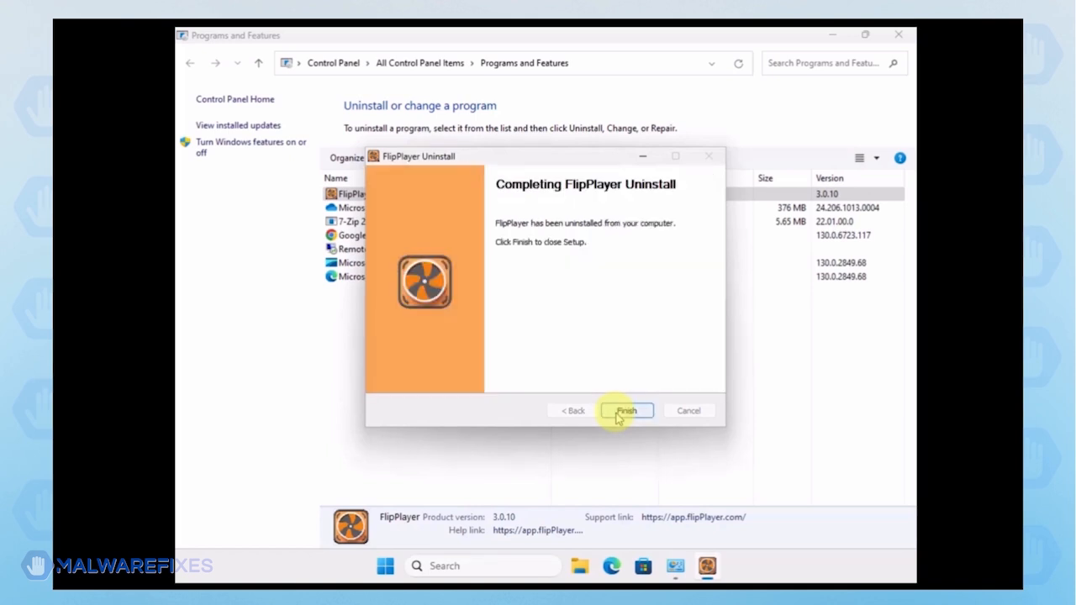
click(626, 410)
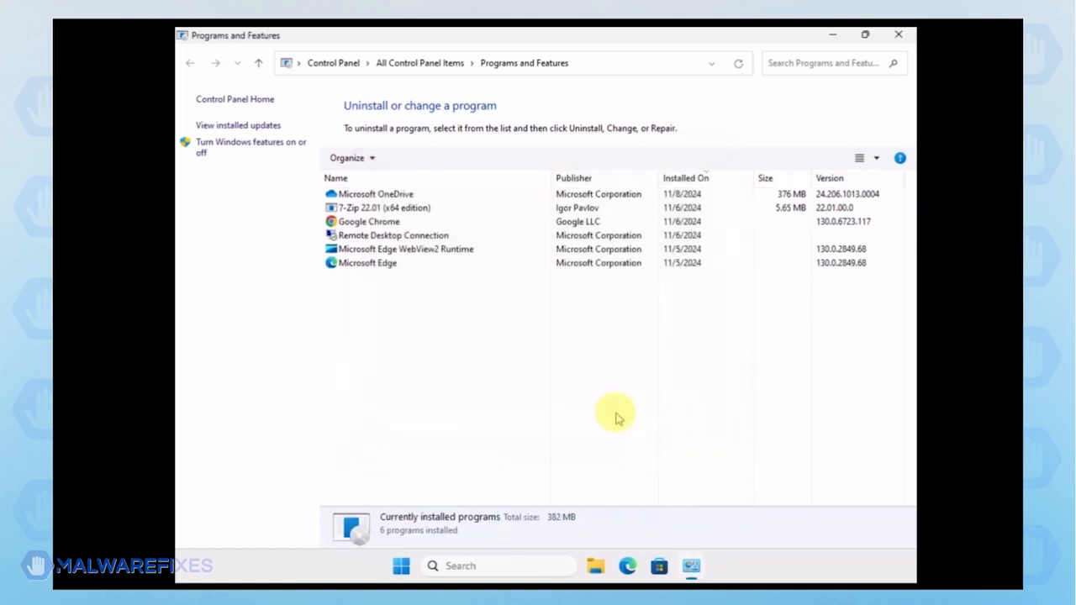
mouse_move(896, 32)
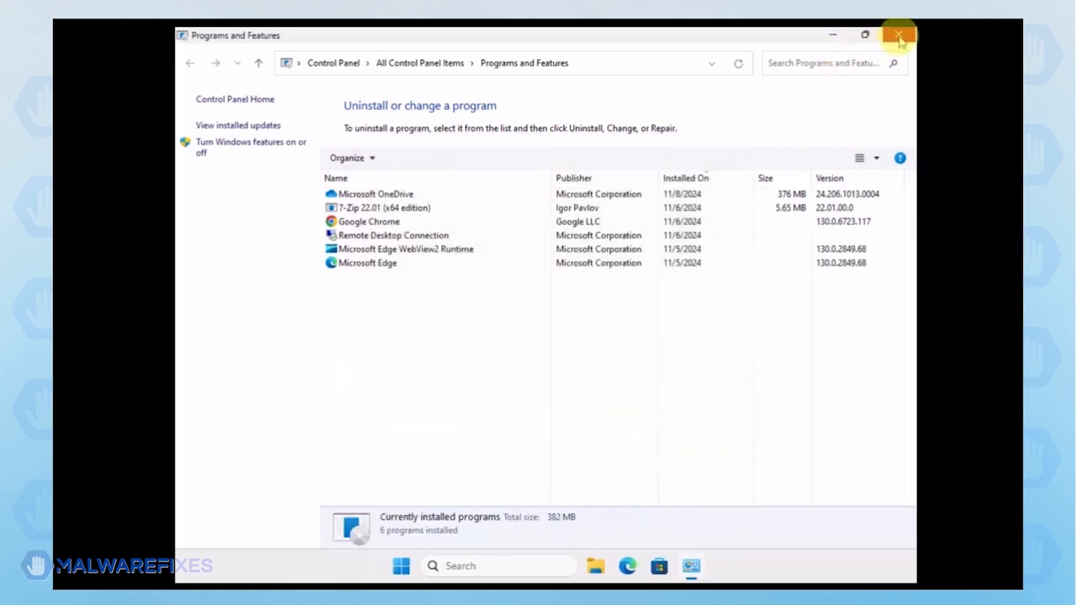
click(896, 31)
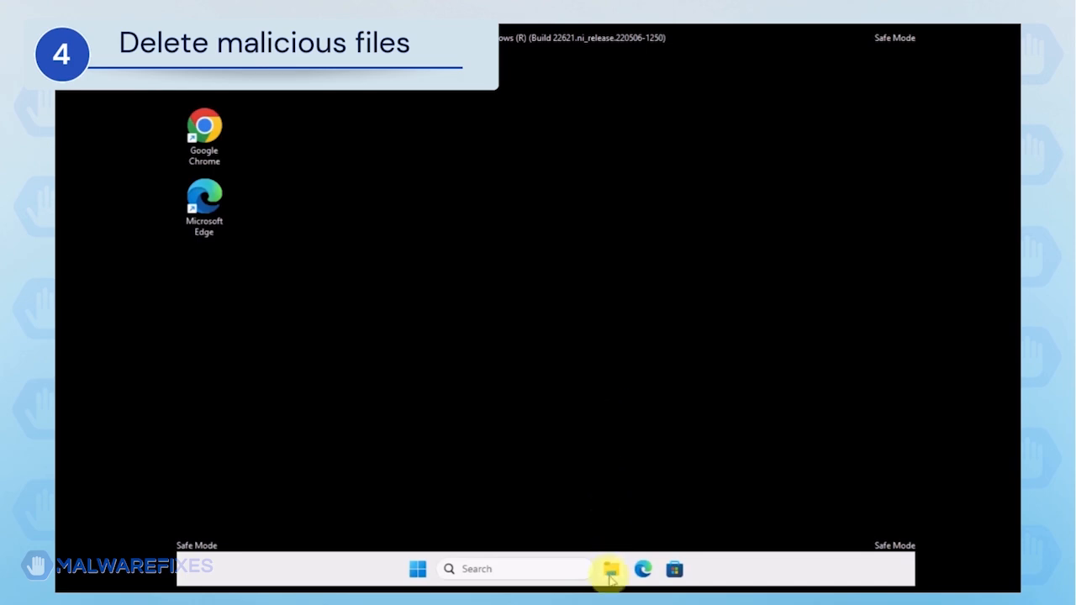
- Open File Explorer and turn on Hidden items under View > Show
click(609, 569)
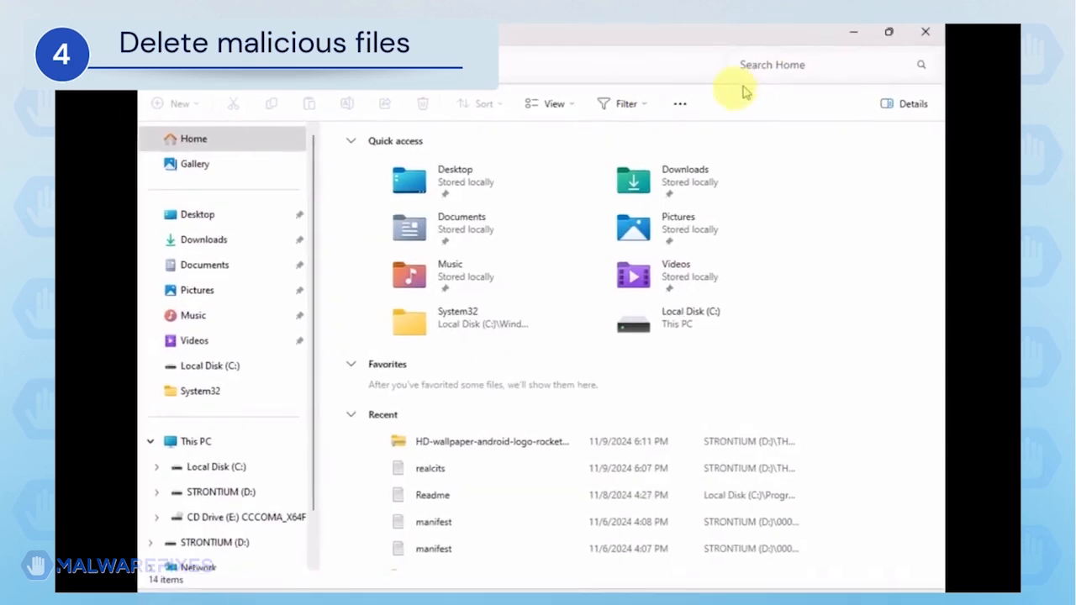
click(548, 103)
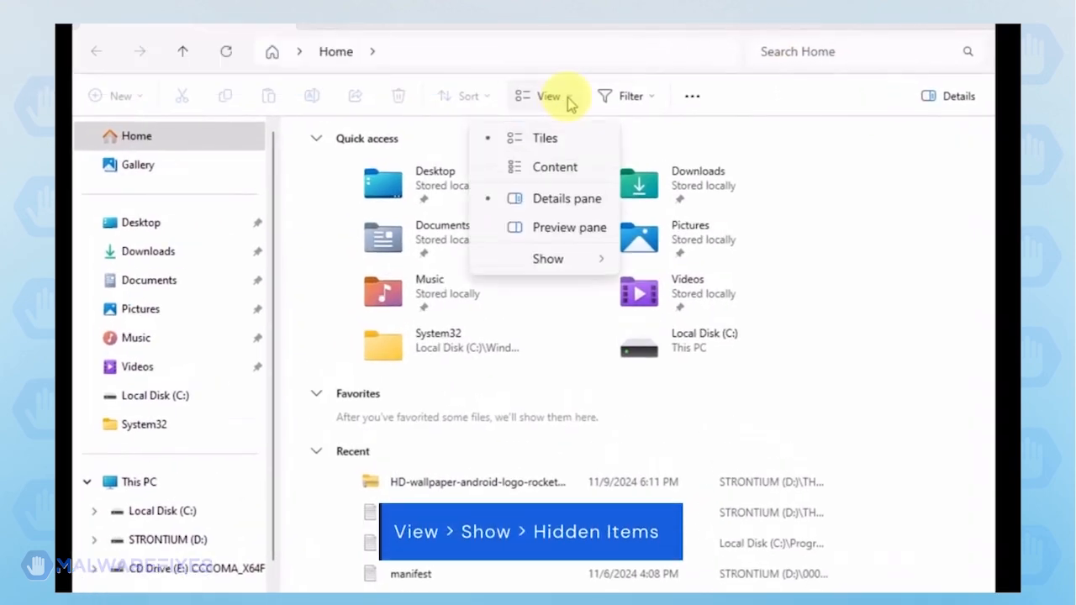
mouse_move(573, 262)
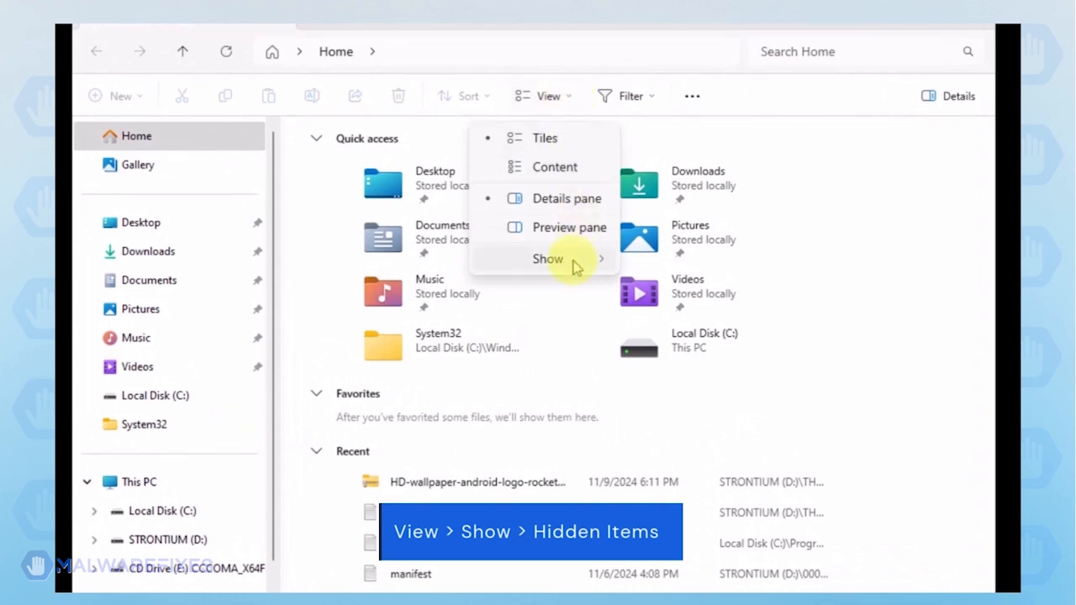
click(549, 259)
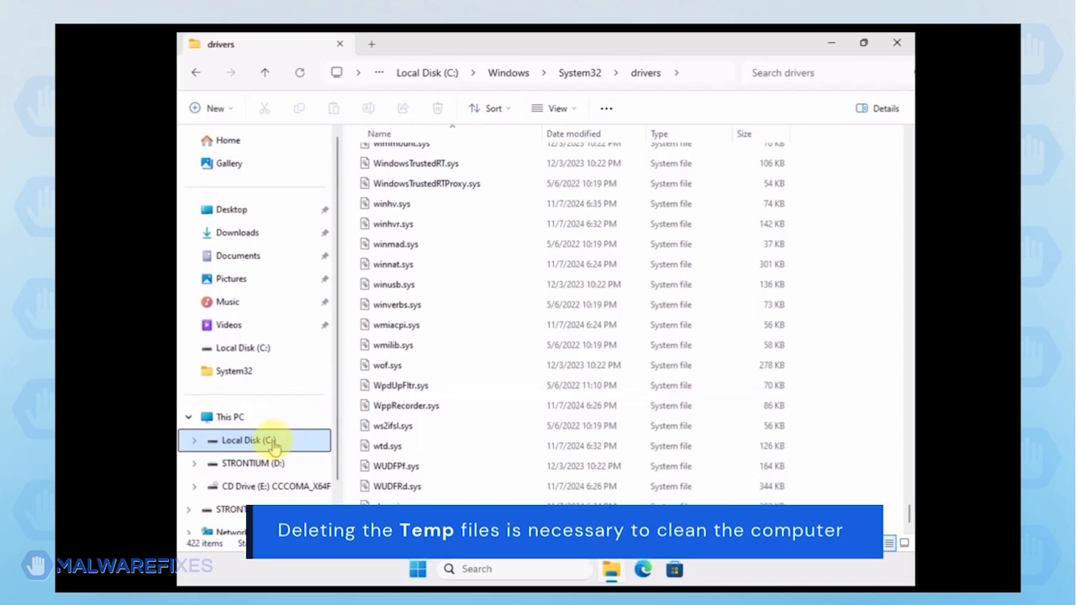
- Go to C:\Users\<user>\AppData\Local\Temp, select all contents, and open their delete menu
click(252, 441)
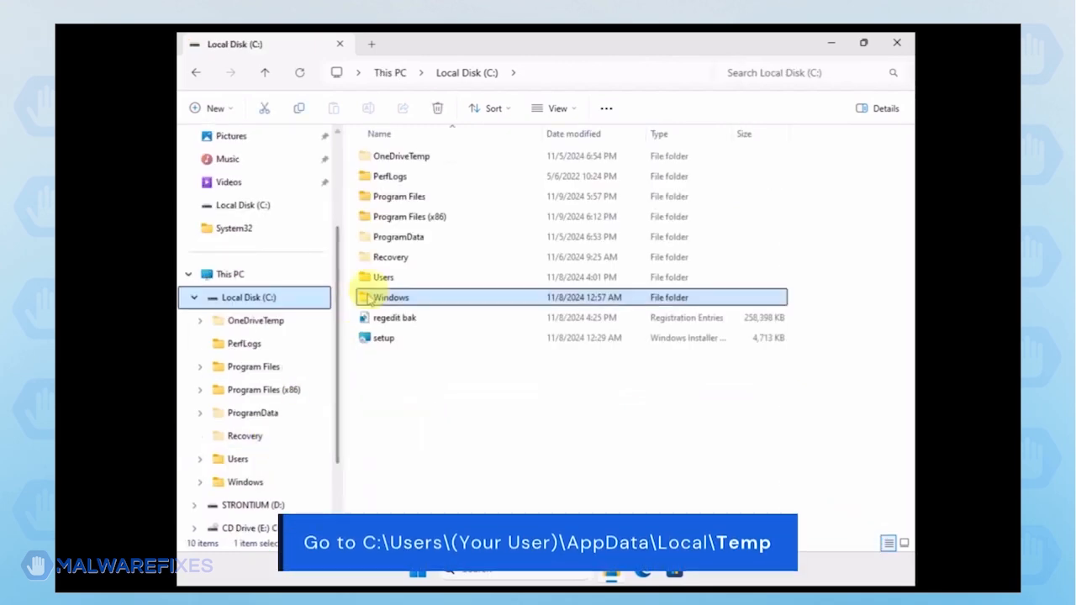
click(383, 277)
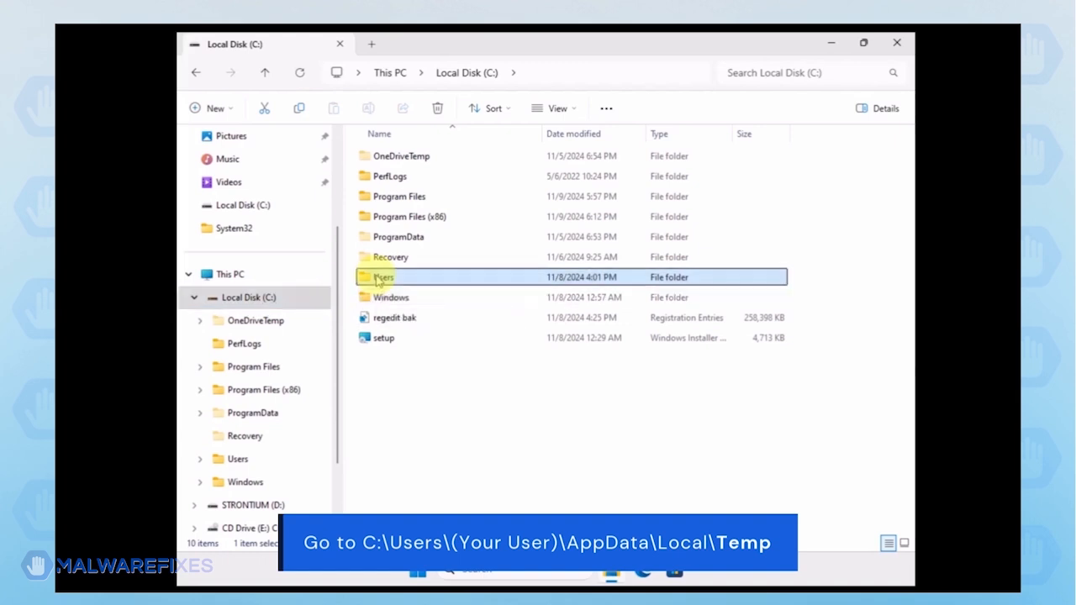
double_click(383, 276)
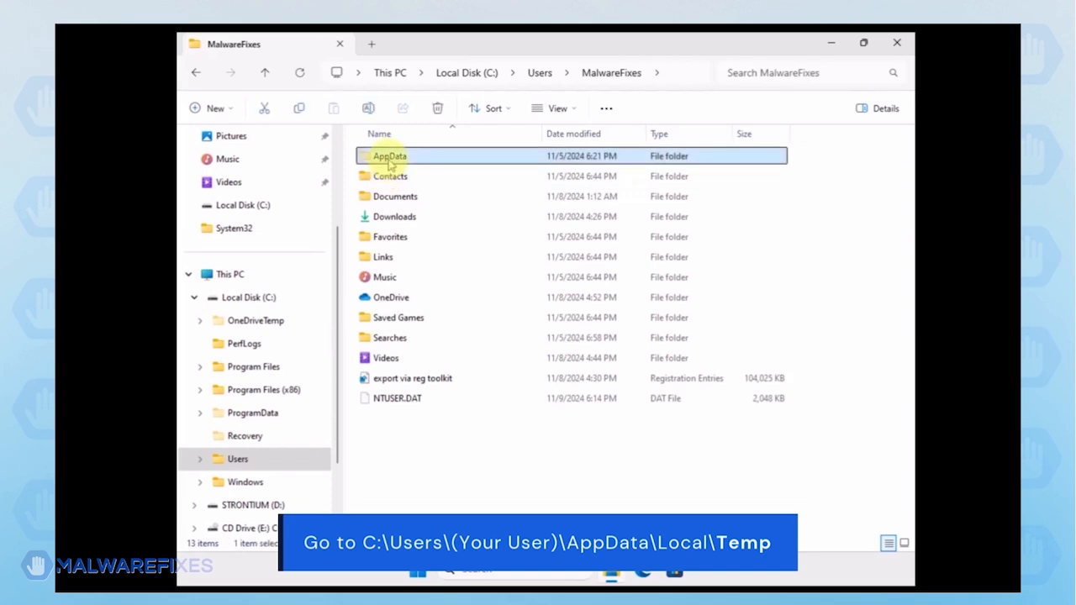
double_click(389, 156)
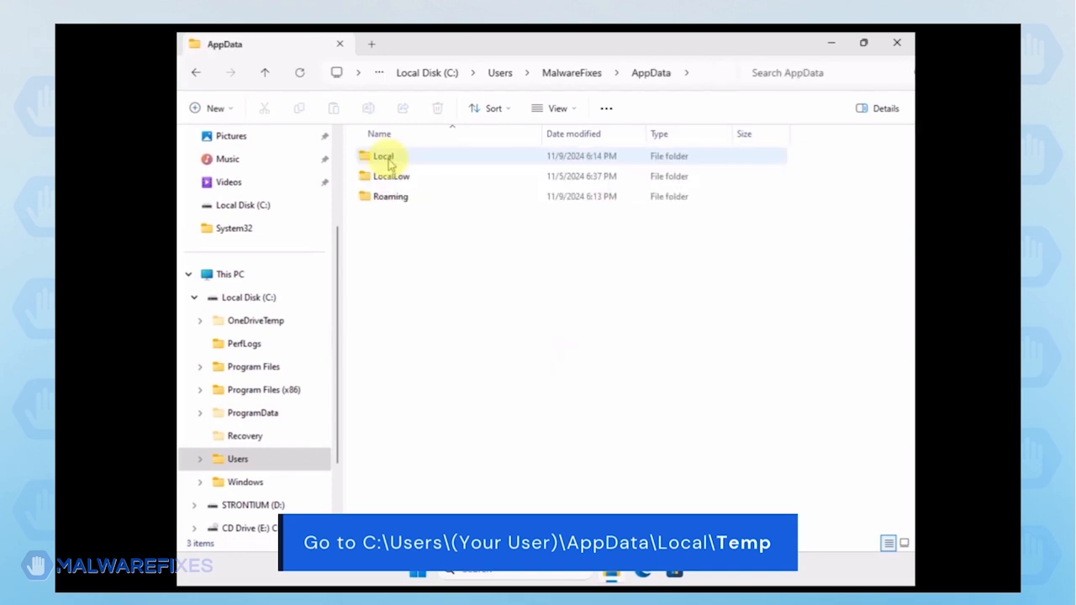
double_click(383, 155)
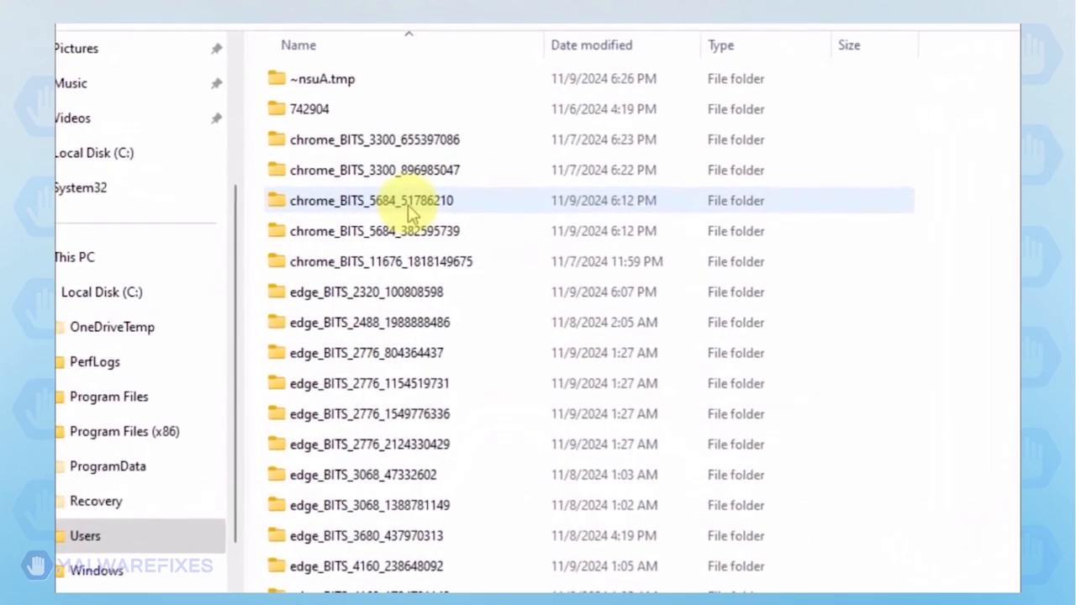
key(ctrl+a)
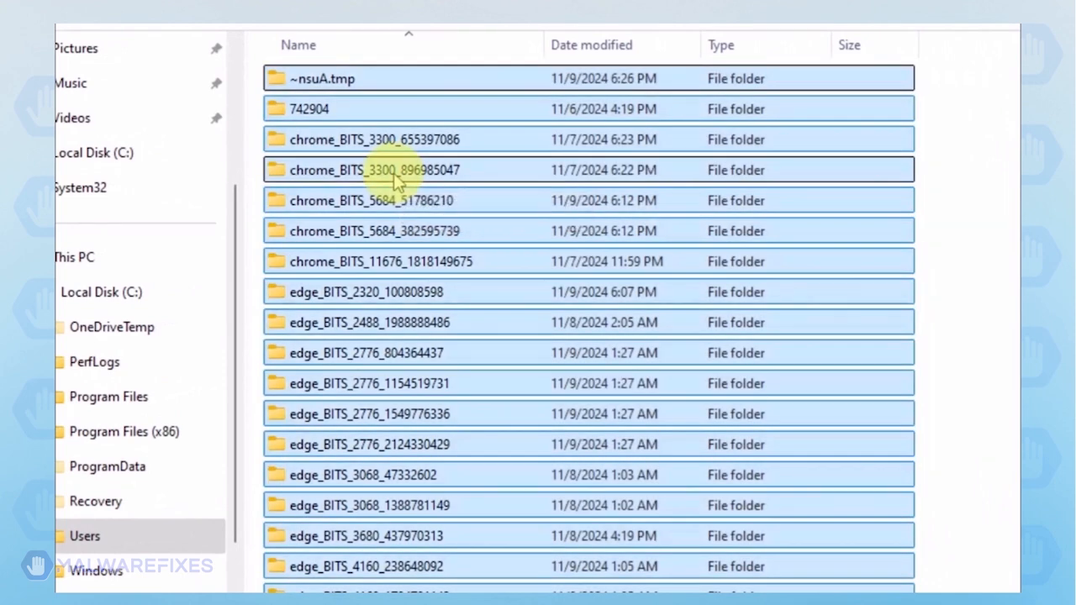
mouse_move(399, 140)
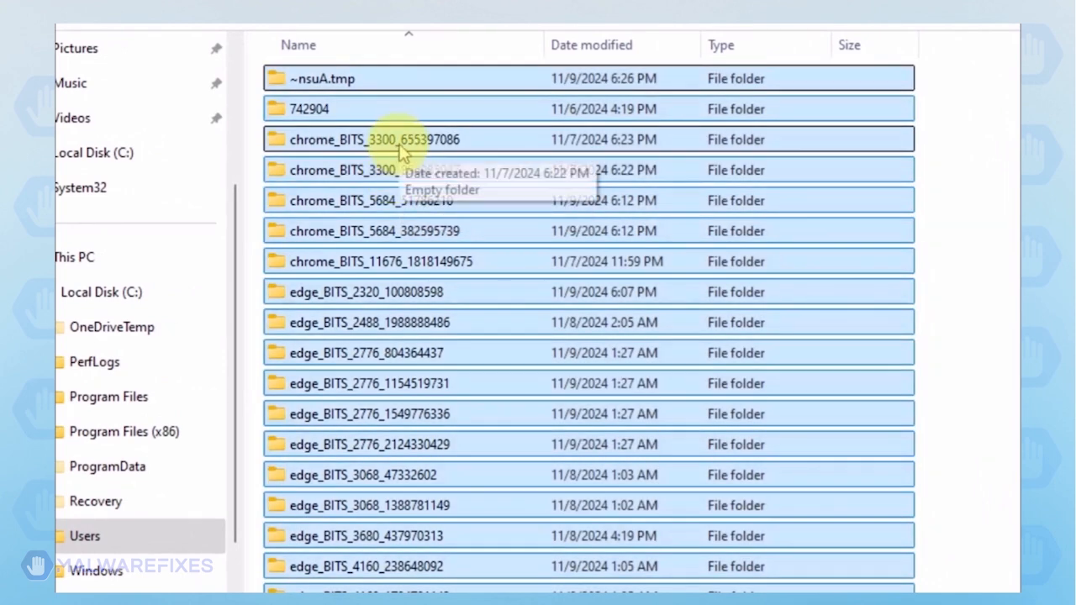
right_click(399, 139)
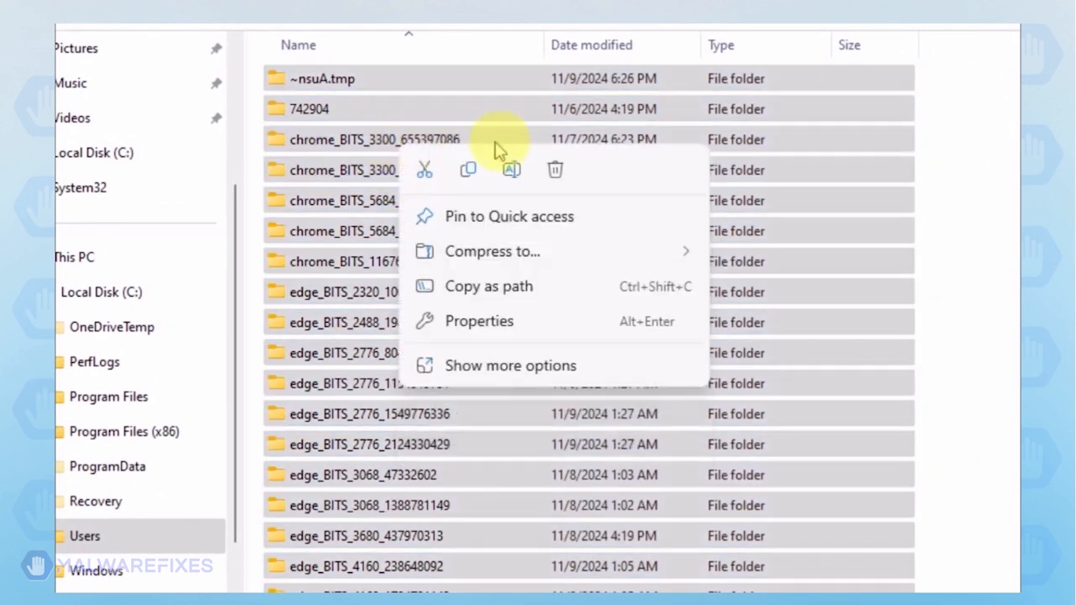
mouse_move(555, 171)
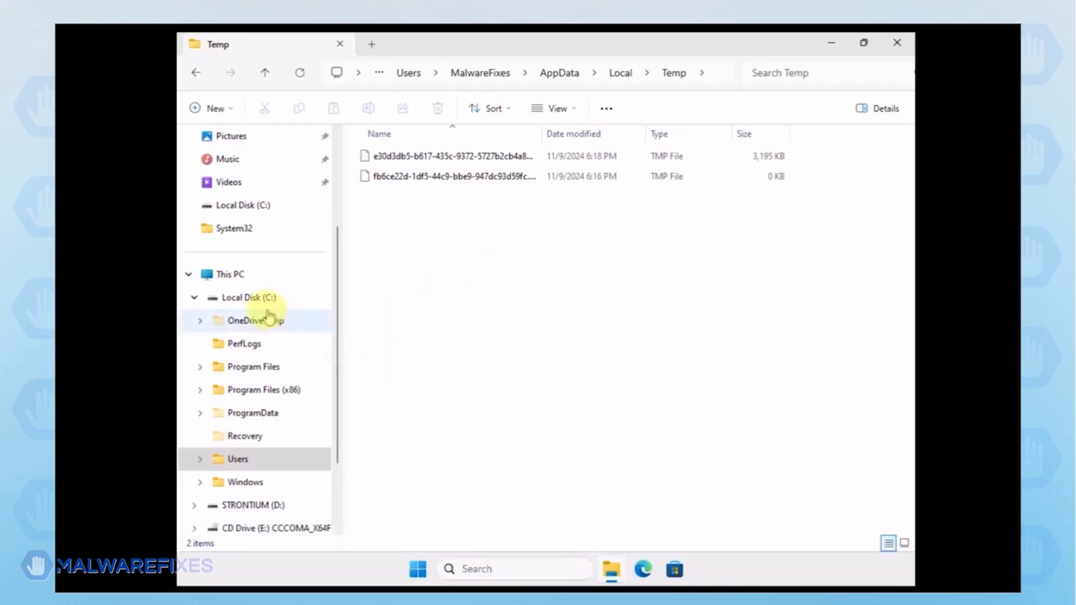
- Browse to C:\ProgramData\Microsoft\Windows Defender and right-click Quarantine to delete it
click(247, 297)
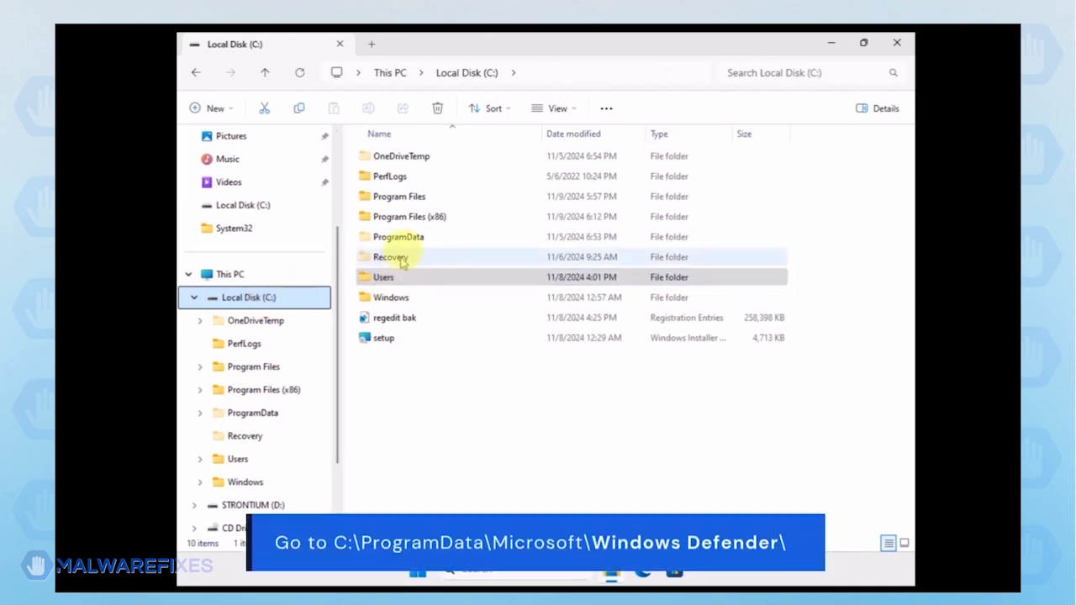
mouse_move(397, 237)
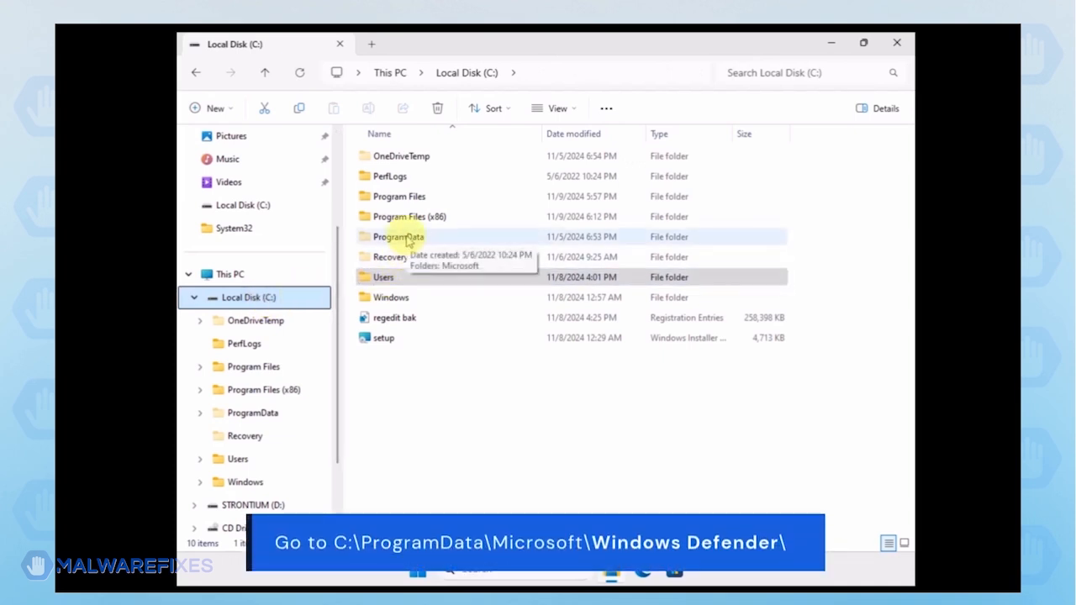
double_click(399, 236)
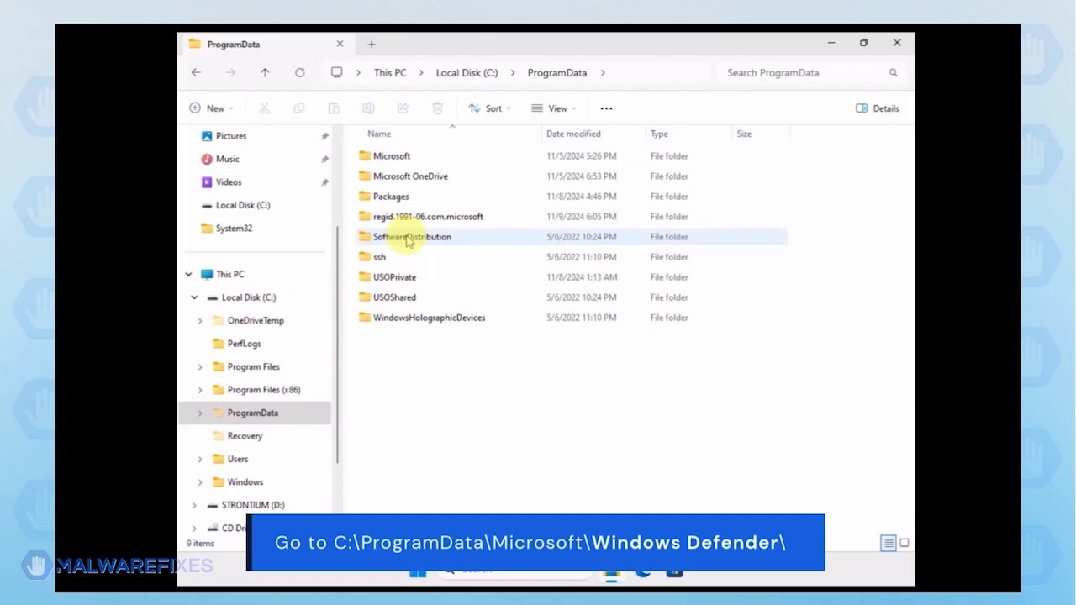
double_click(391, 156)
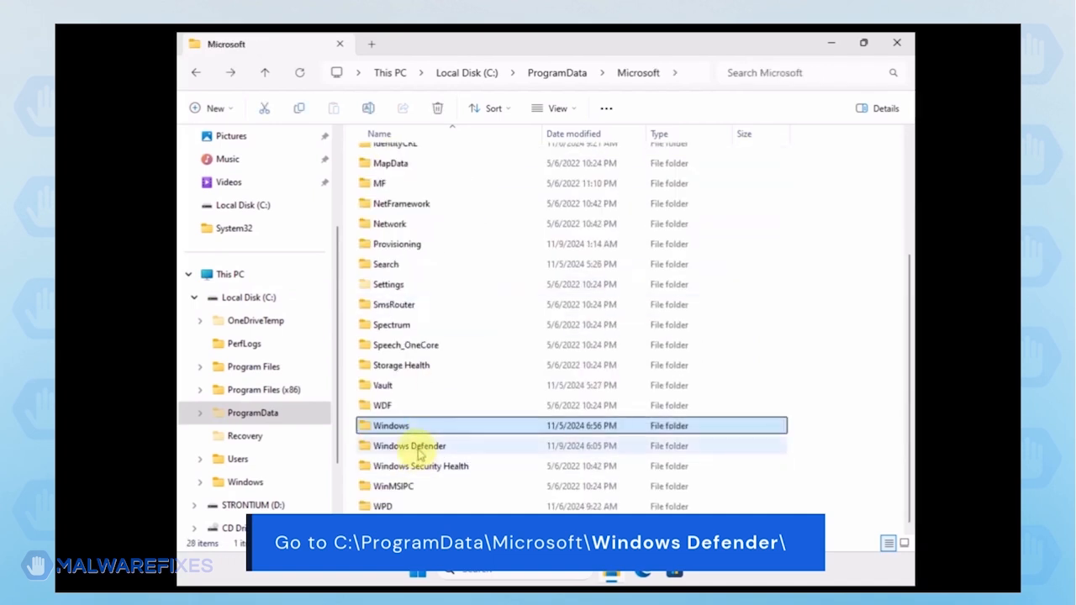
double_click(406, 446)
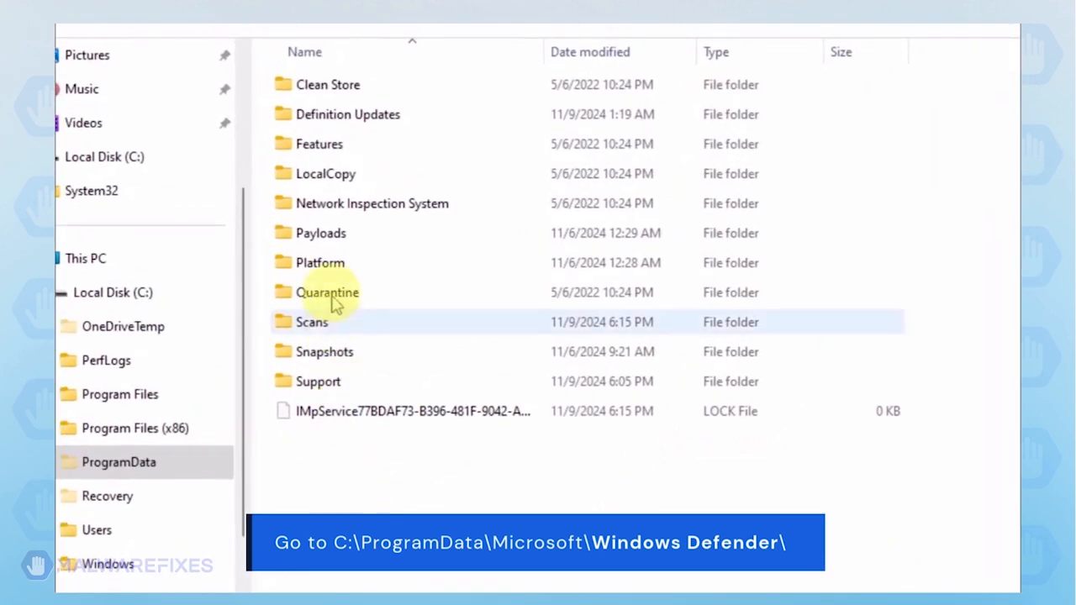
click(327, 292)
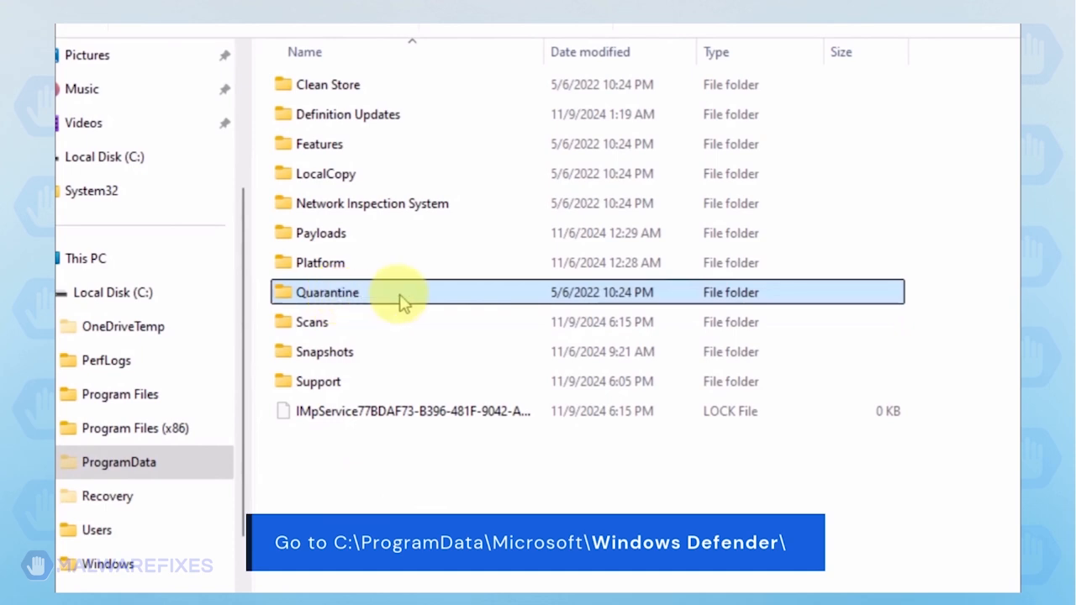
right_click(327, 292)
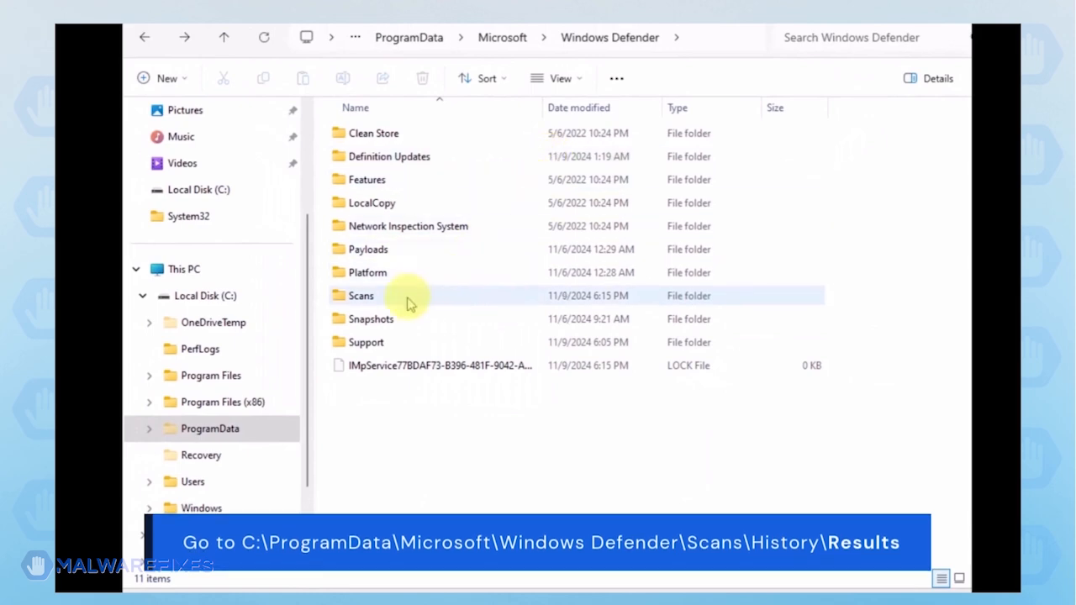
- Delete the Quick and Resource folders in Scans\History\Results, then go back to History
double_click(364, 296)
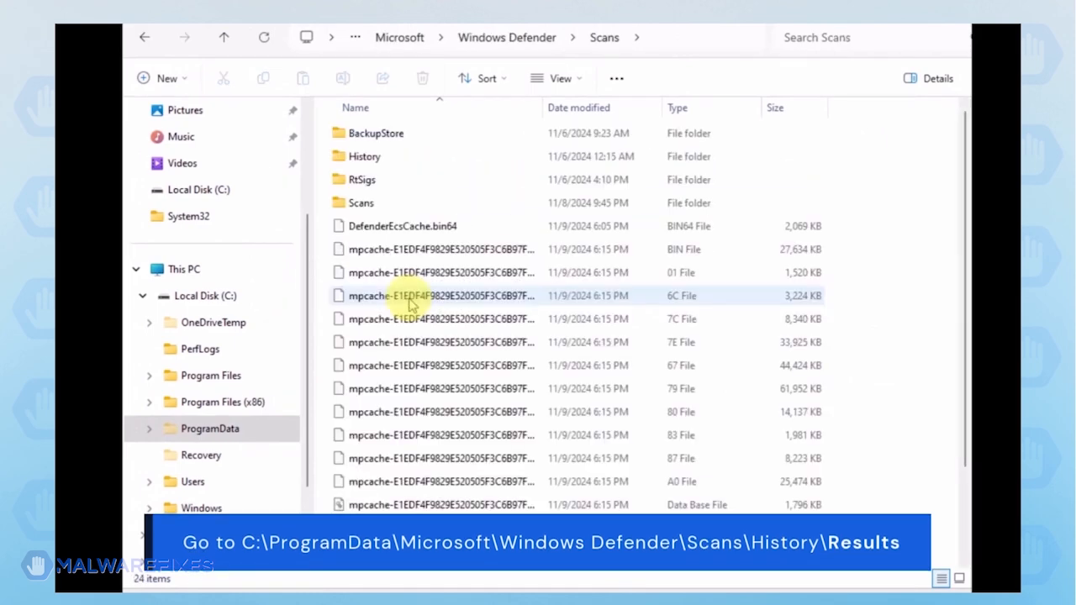
double_click(364, 156)
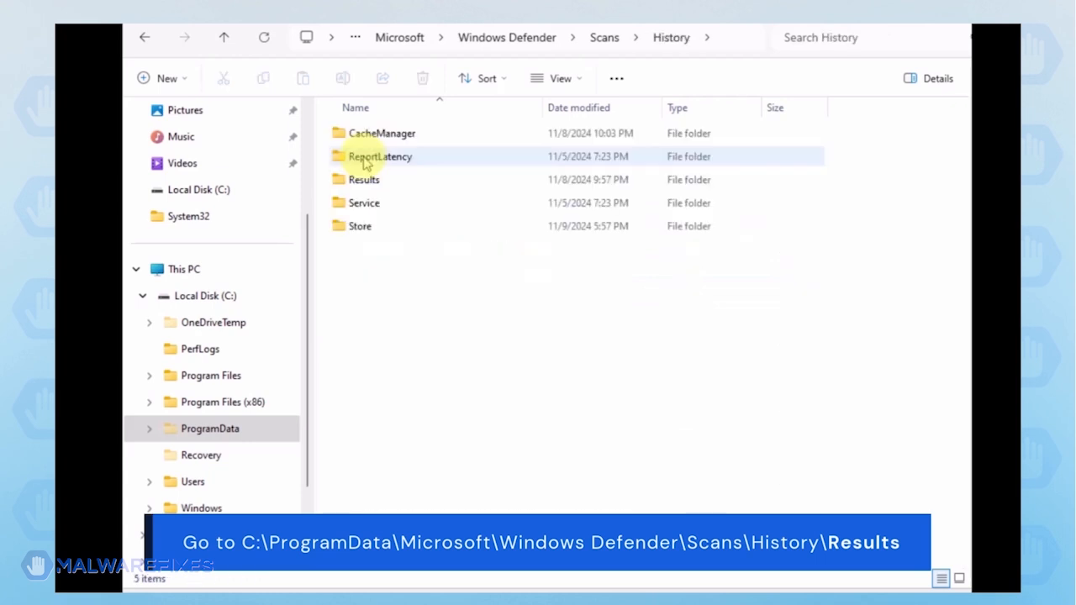
mouse_move(365, 179)
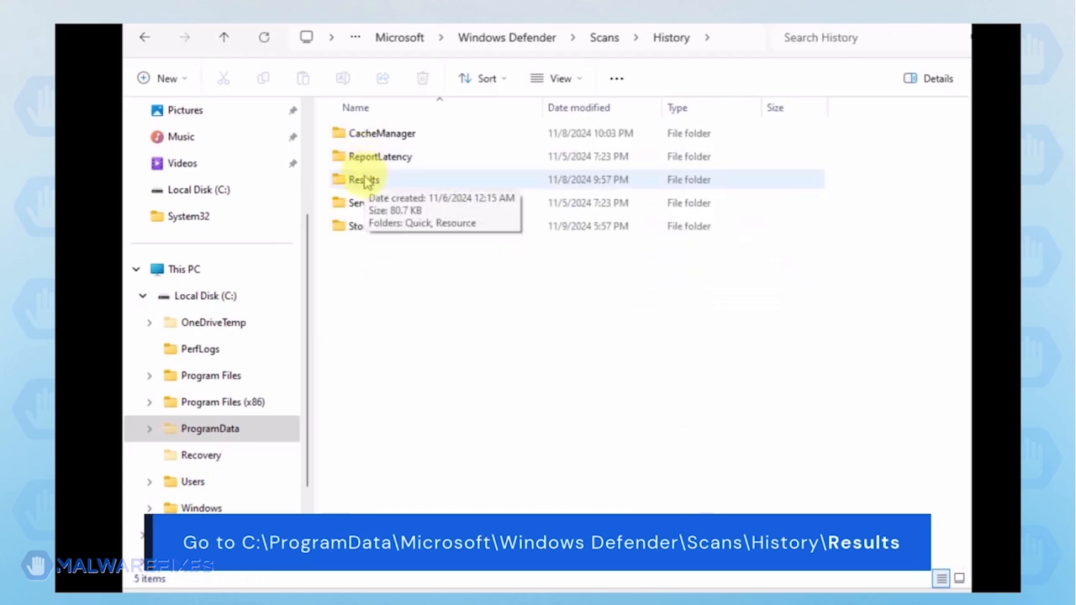
double_click(358, 179)
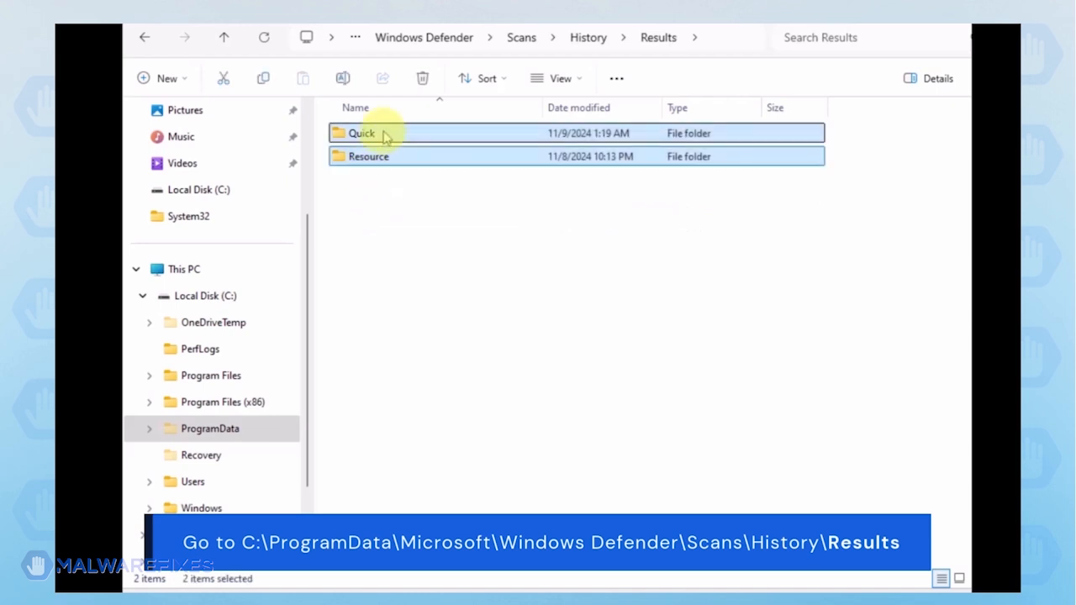
right_click(386, 139)
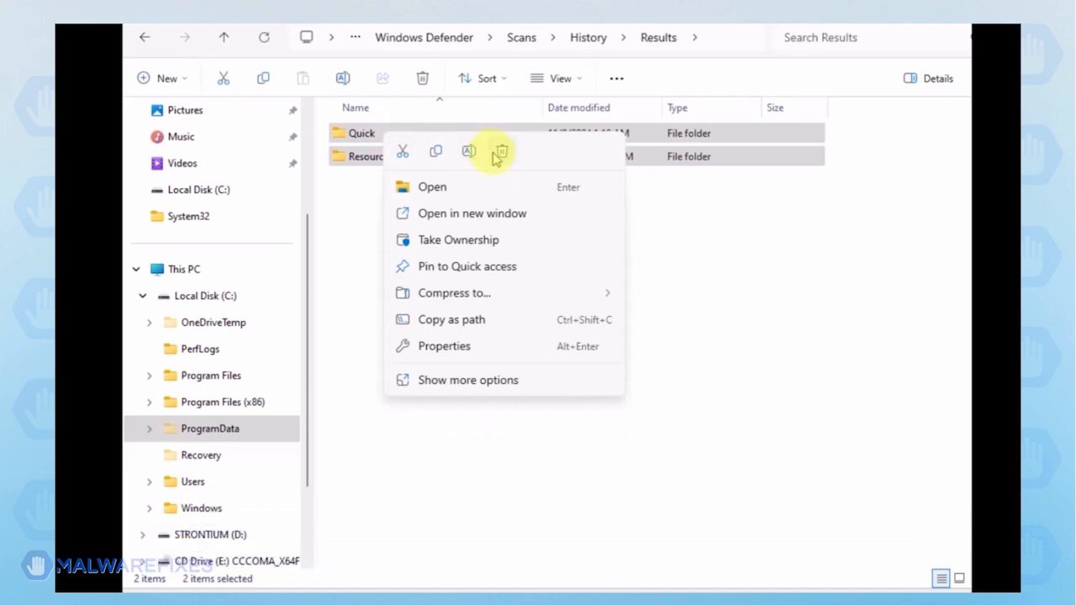
click(501, 151)
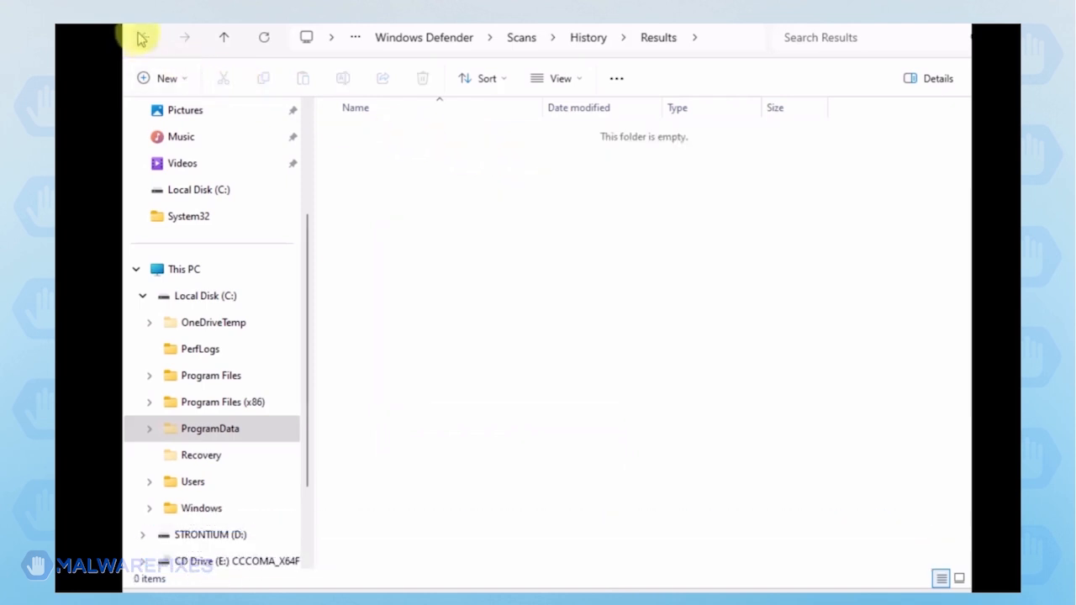
click(141, 37)
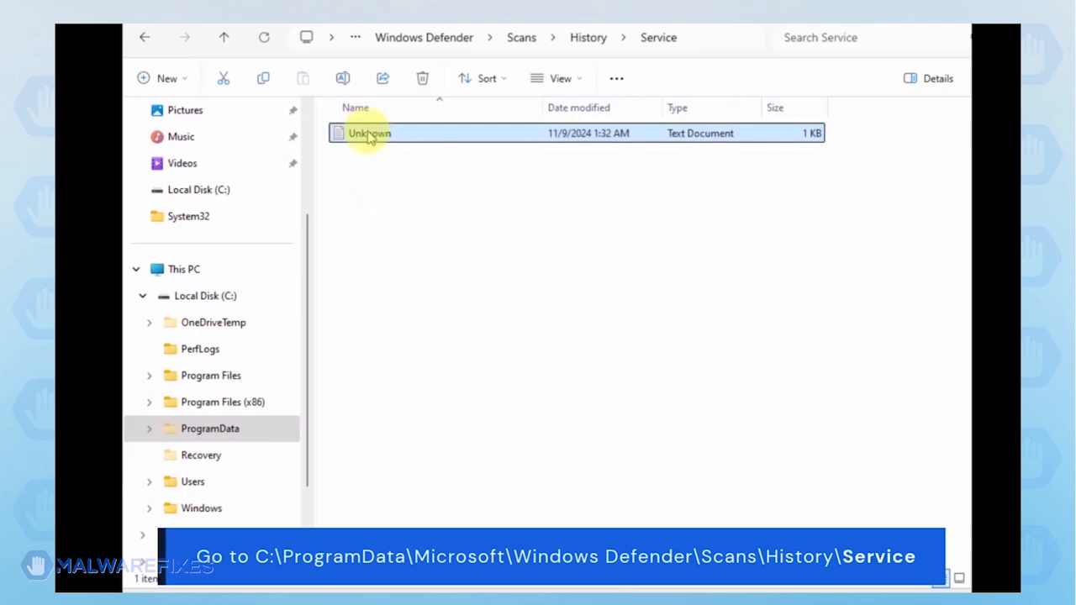
- Delete the Unknown text file from History\Service and close the emptied folder window
right_click(366, 135)
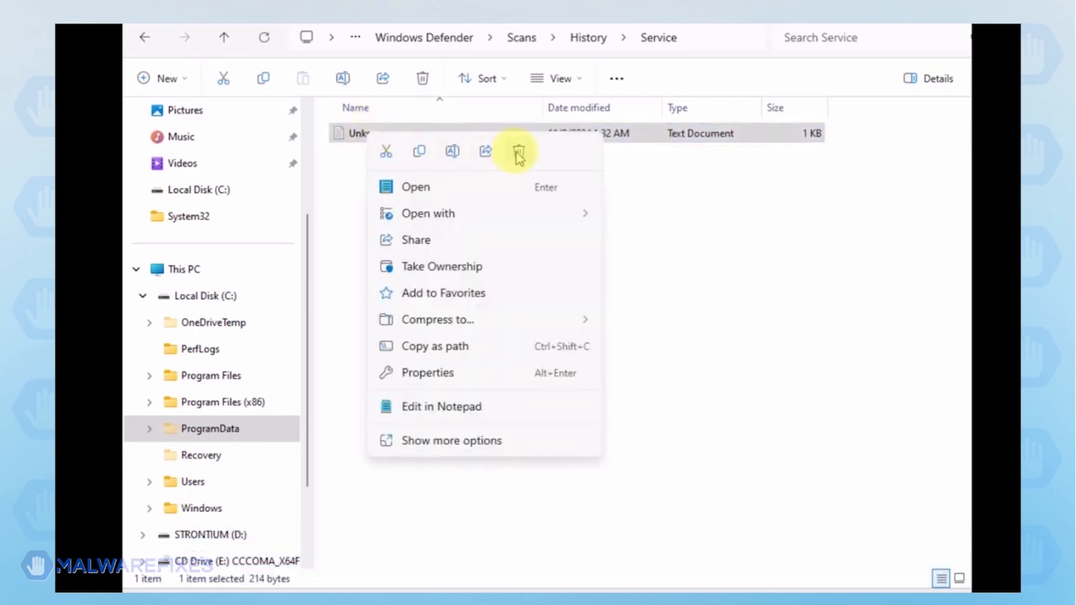
click(517, 151)
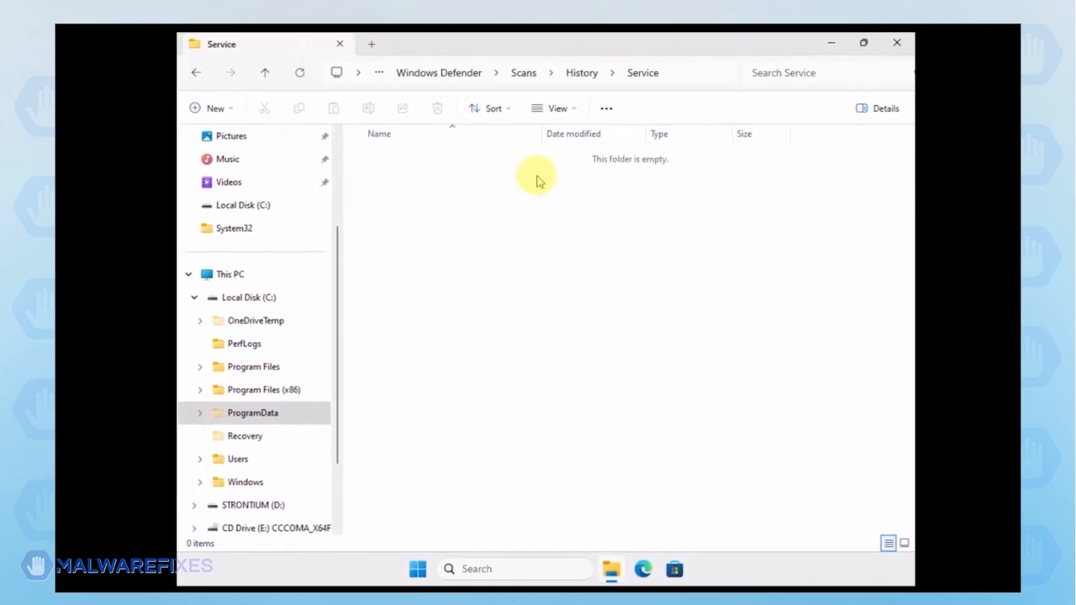
mouse_move(893, 43)
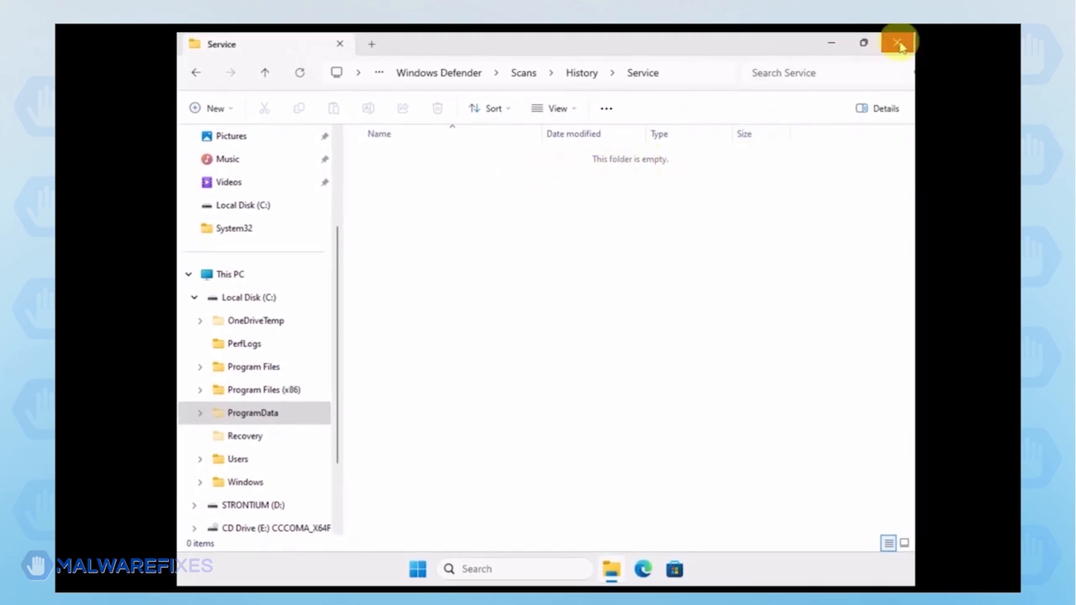
click(896, 43)
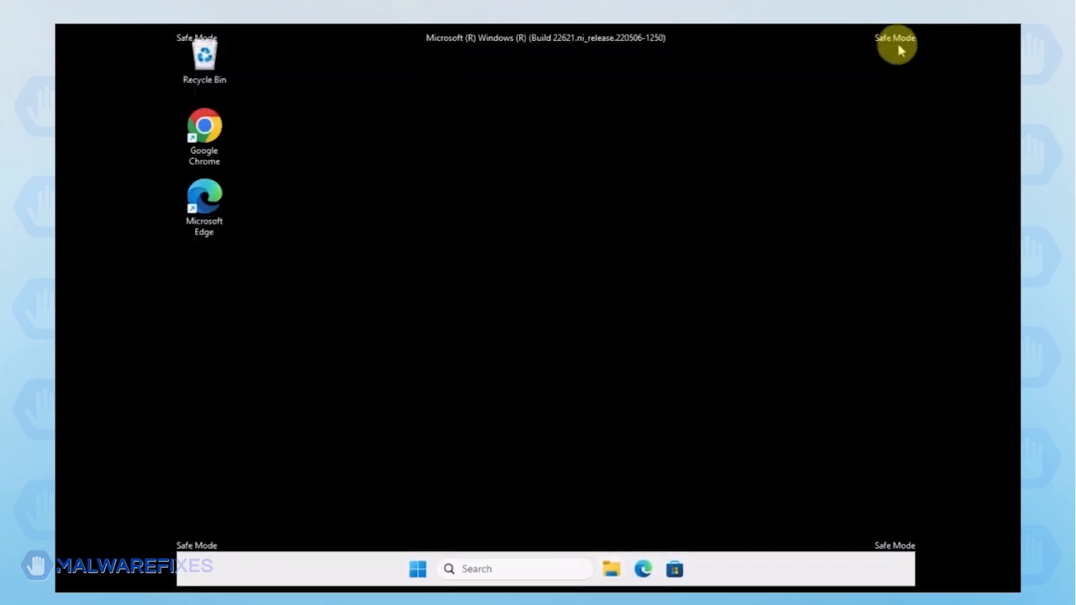
mouse_move(878, 78)
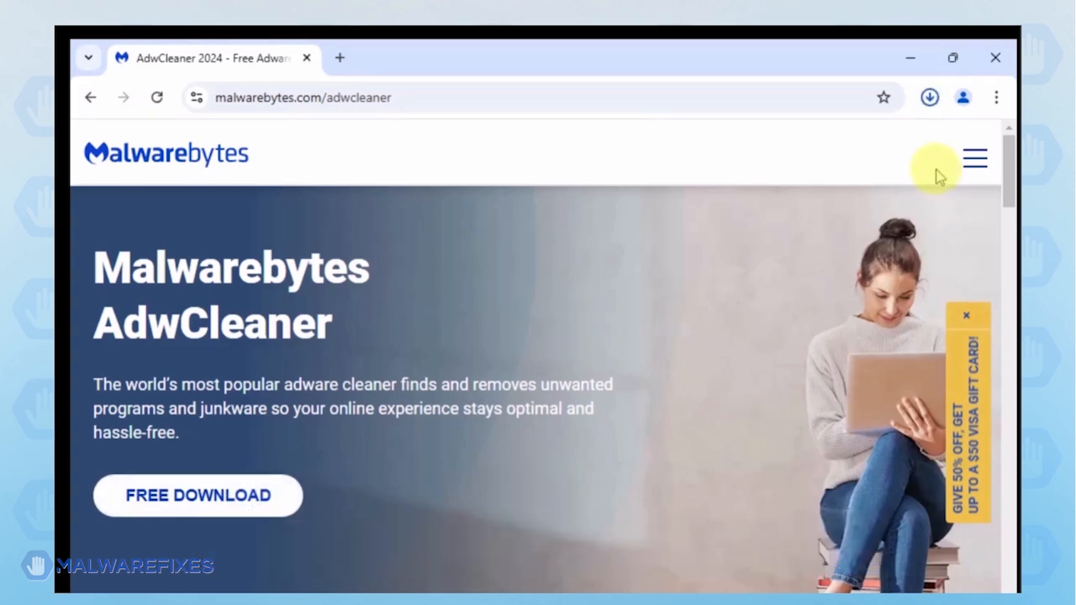
- Launch the downloaded AdwCleaner and close the Chrome download page
click(198, 496)
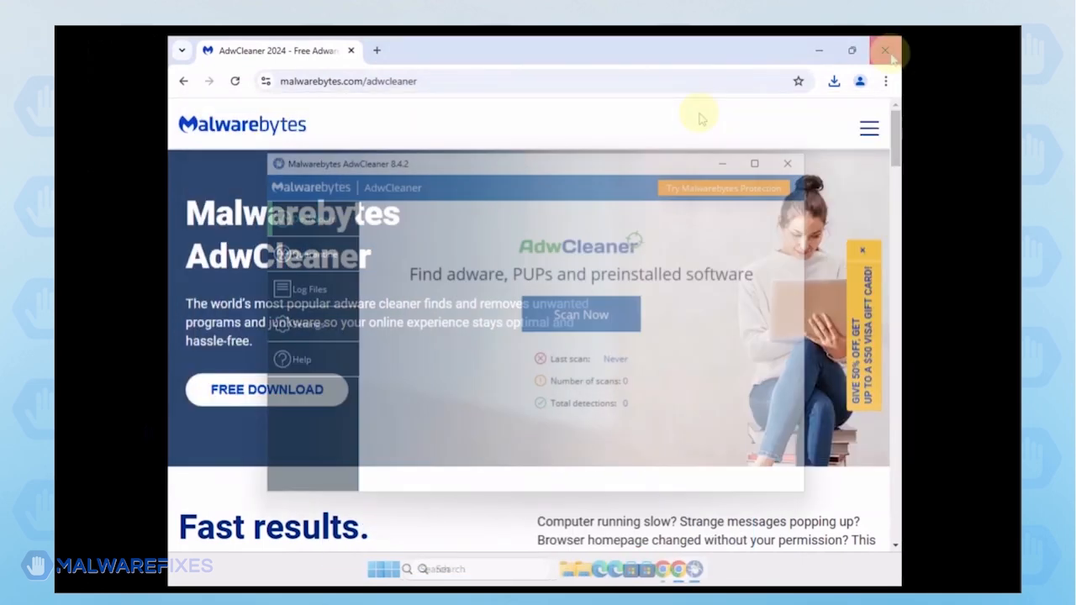
click(886, 51)
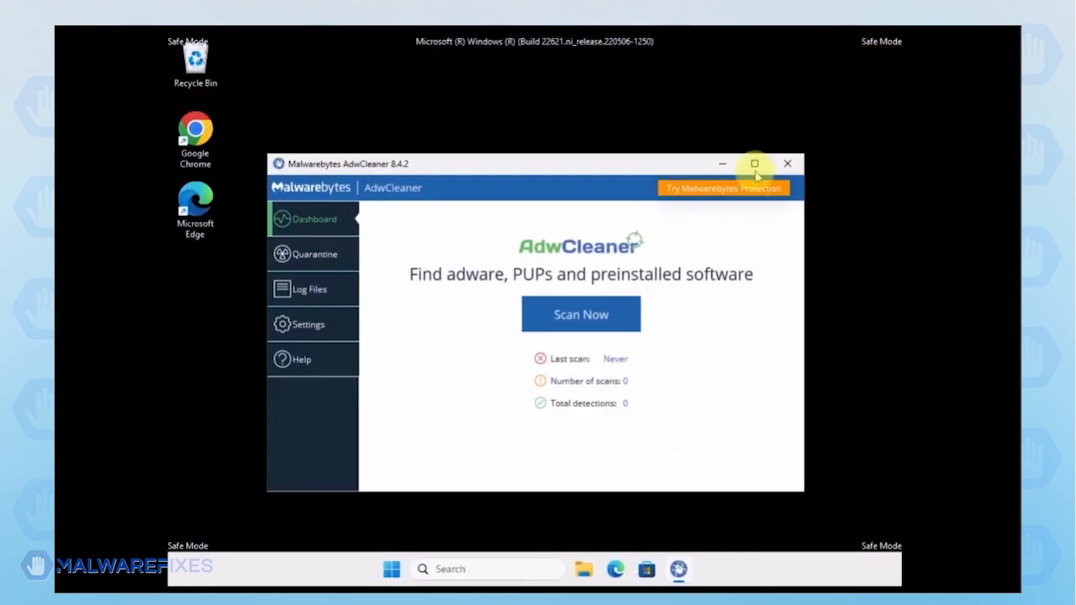
- Maximize AdwCleaner, check the Basic Repair Actions toggles in Settings, then return to Dashboard
click(755, 163)
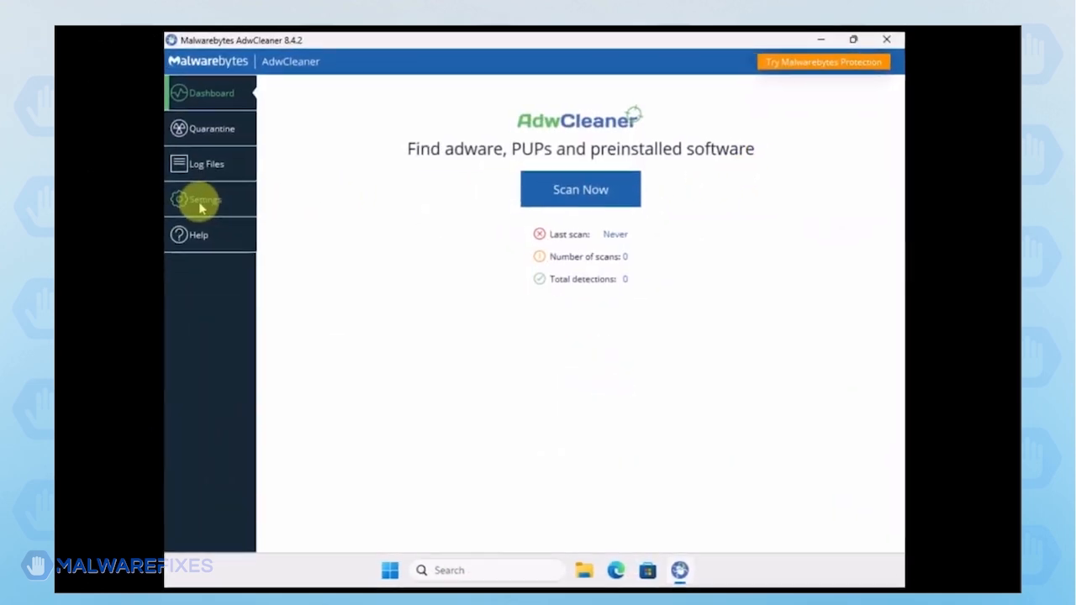
click(201, 200)
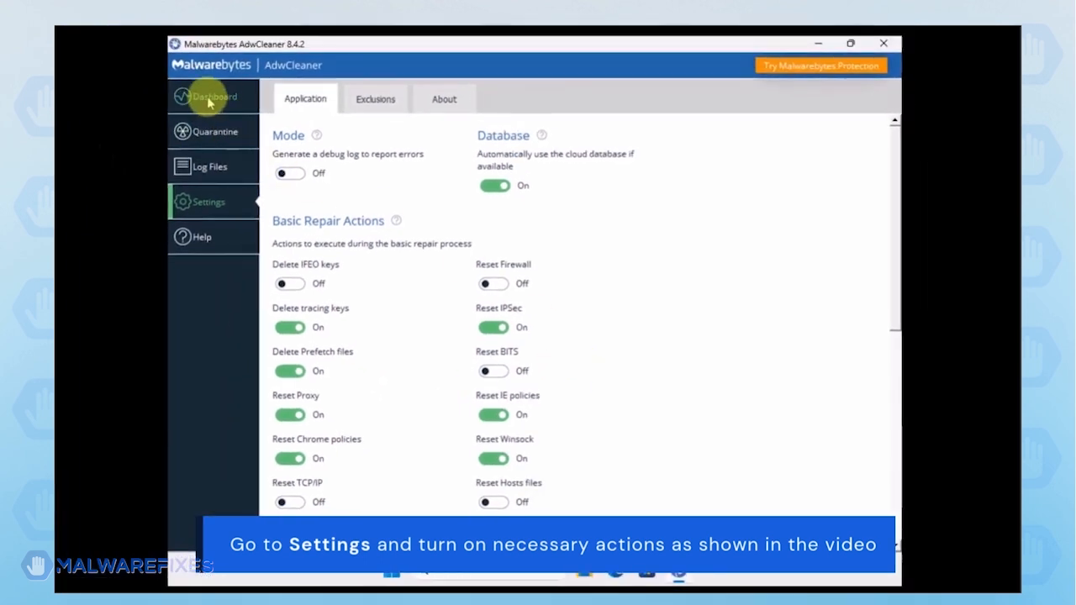
click(213, 96)
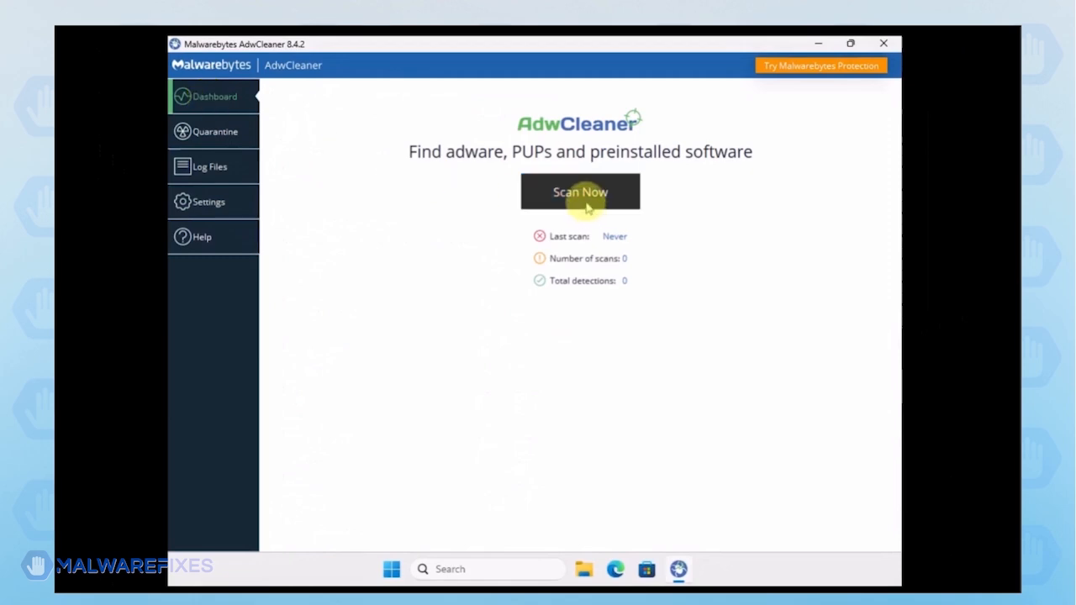
- Run Scan Now, confirm Run Basic Repair in the warning, then close AdwCleaner
click(580, 192)
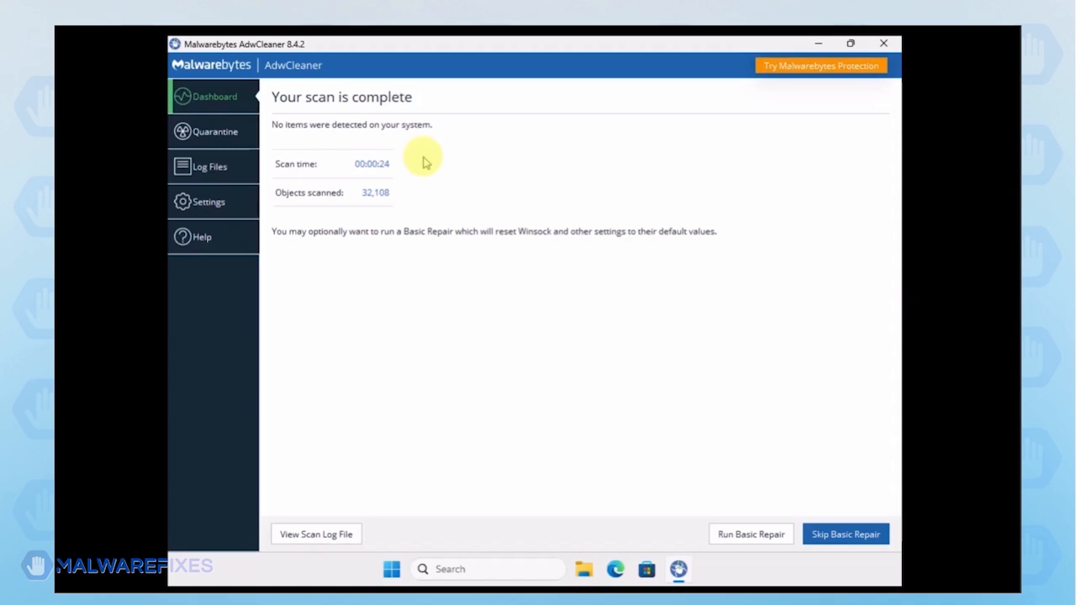
mouse_move(578, 247)
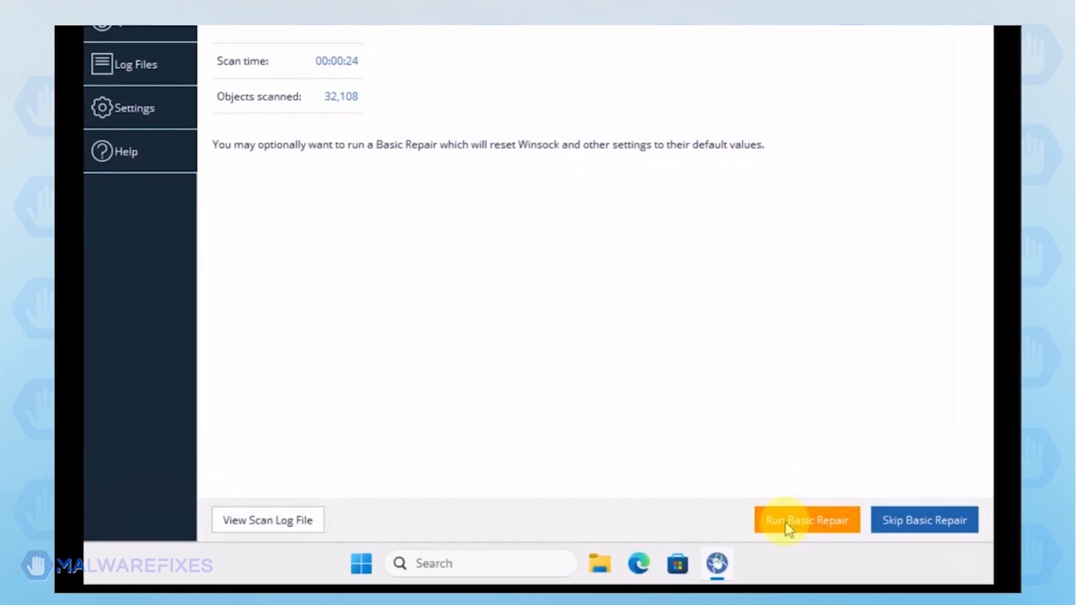
click(804, 518)
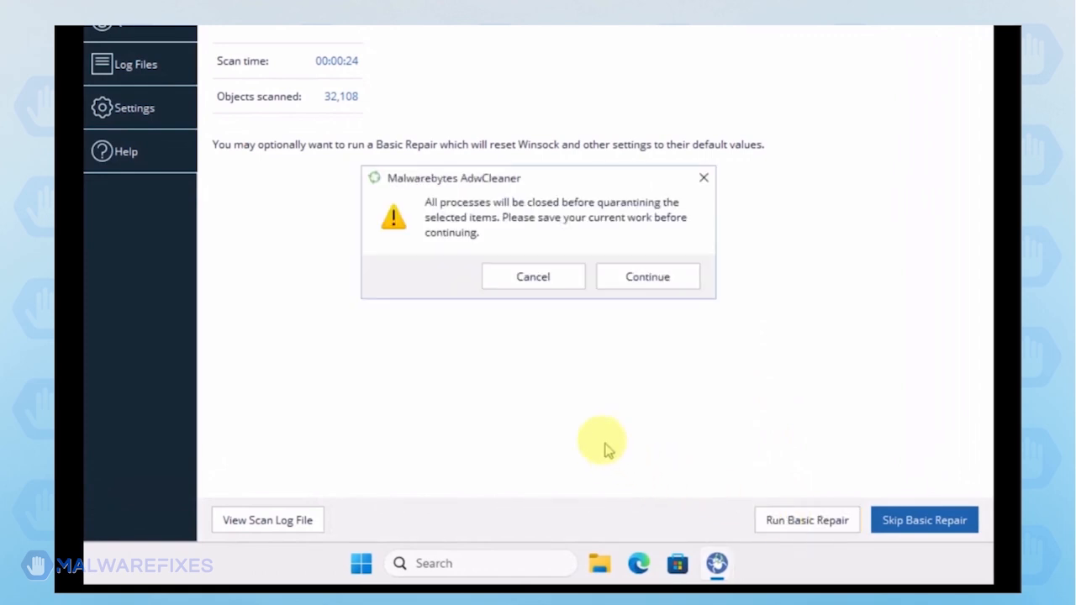
click(647, 277)
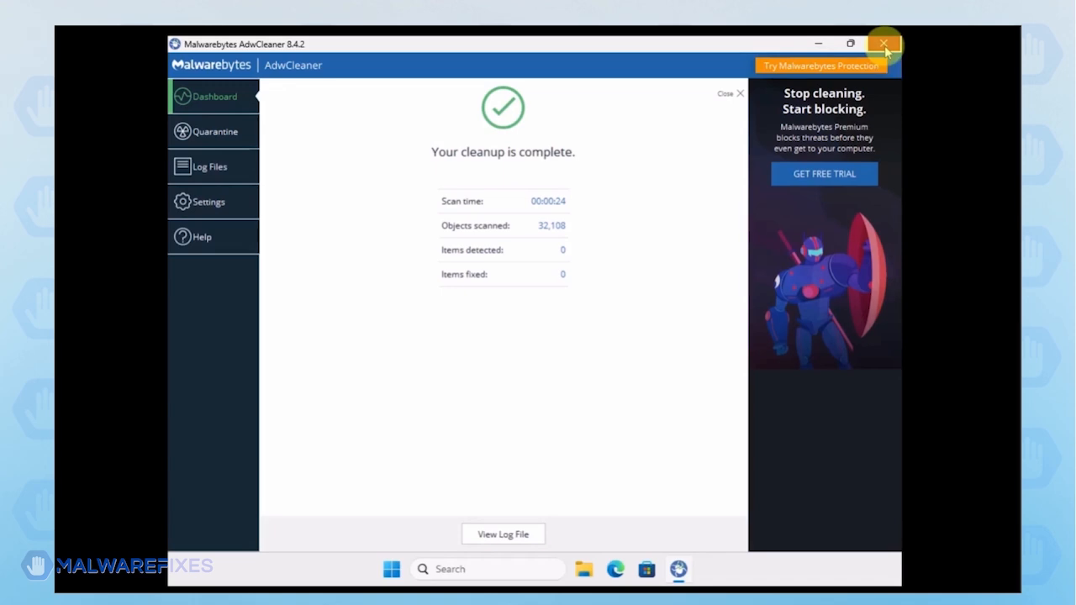
click(885, 43)
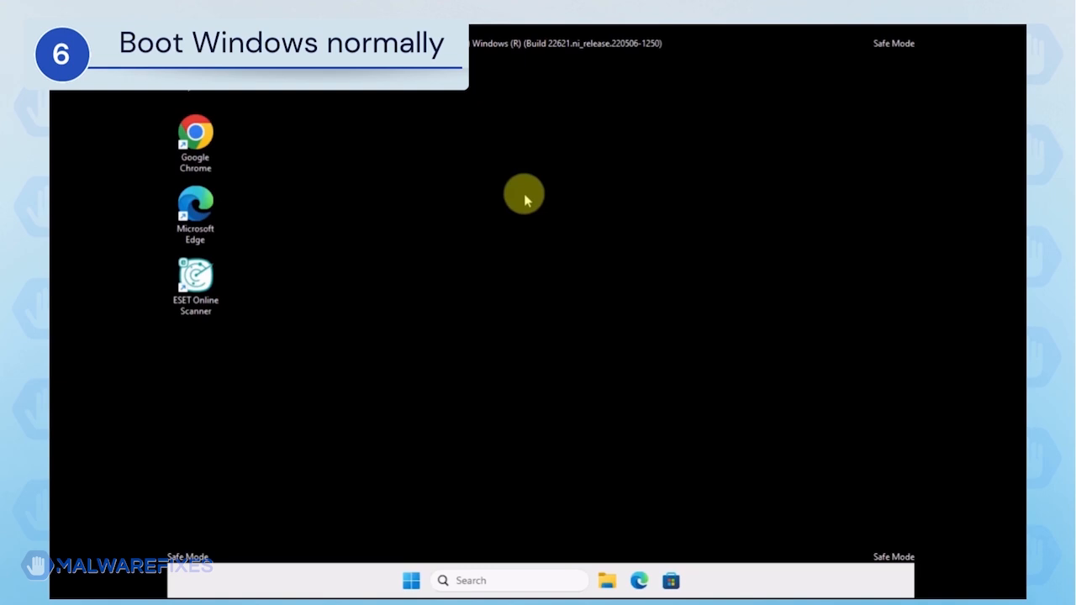
- Launch msconfig from the Run dialog
key(Win+r)
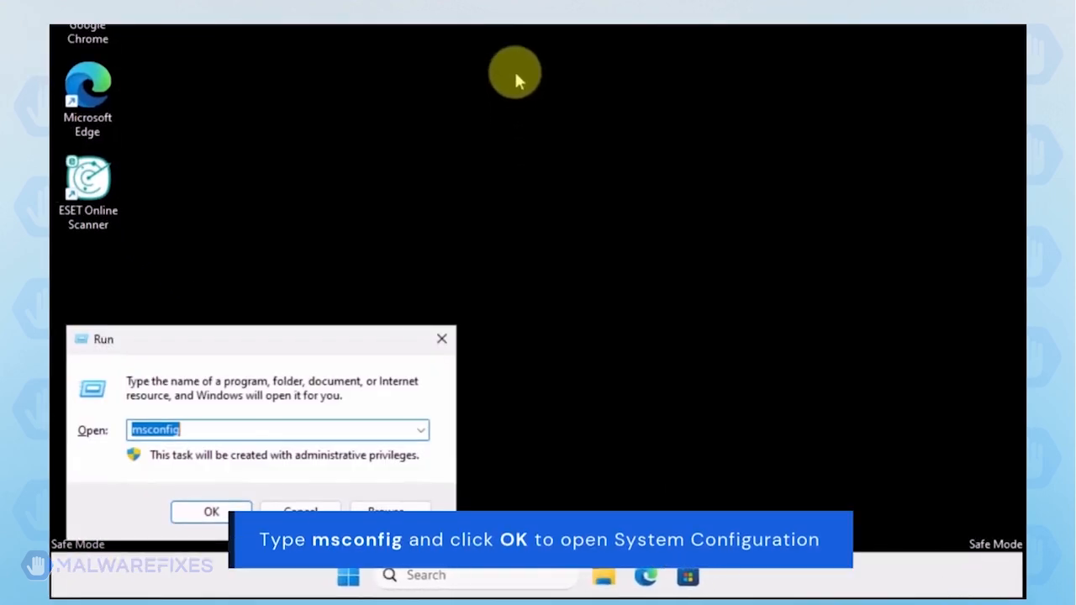
click(227, 431)
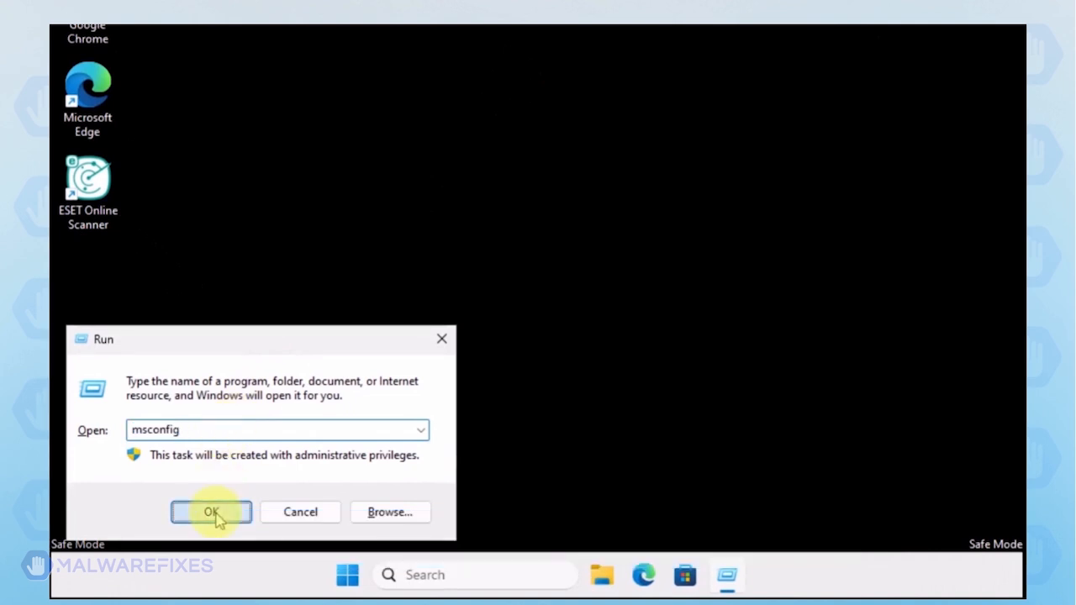
click(211, 513)
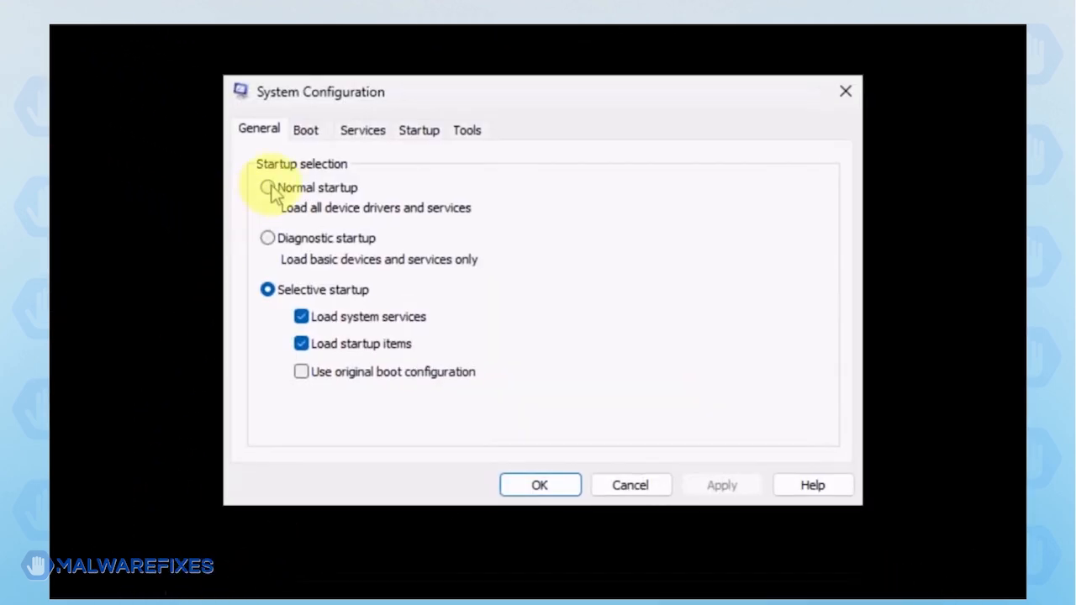
- Select Normal startup on the General tab, then apply and confirm with OK
click(267, 187)
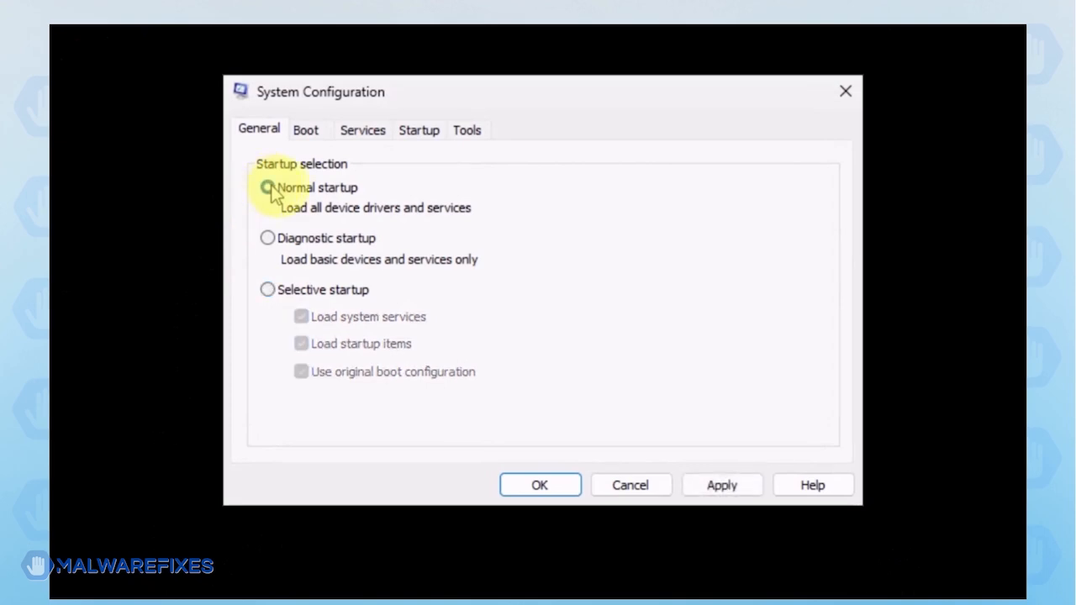
click(722, 485)
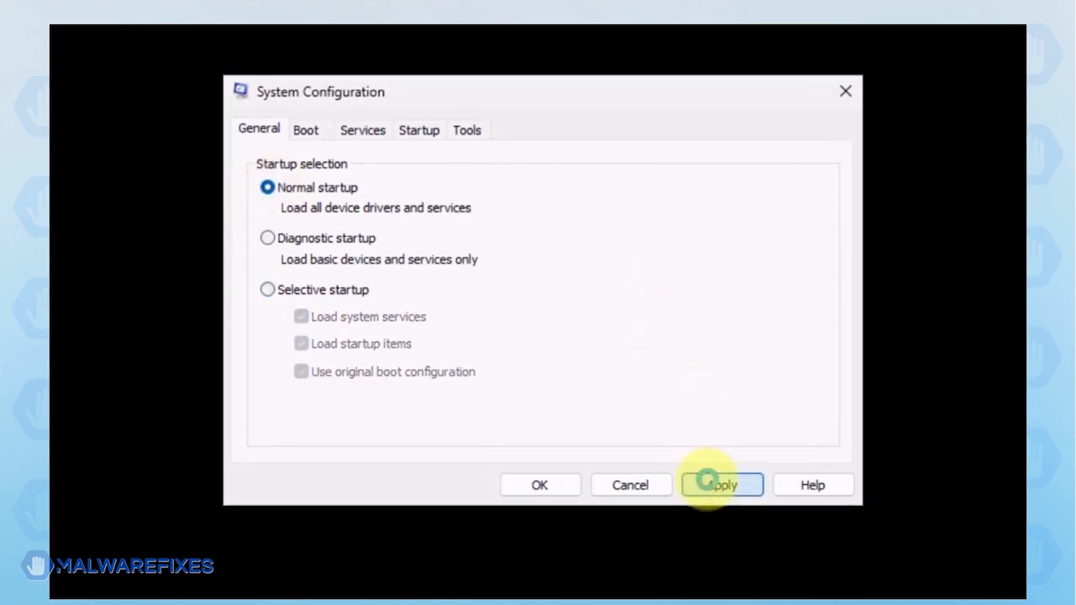
click(722, 485)
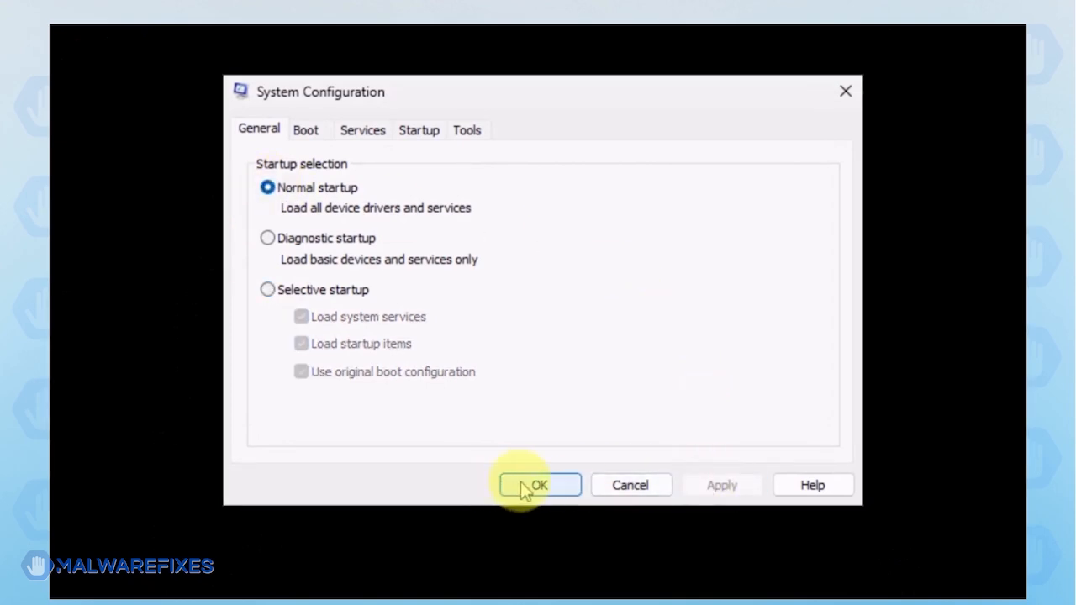
click(539, 485)
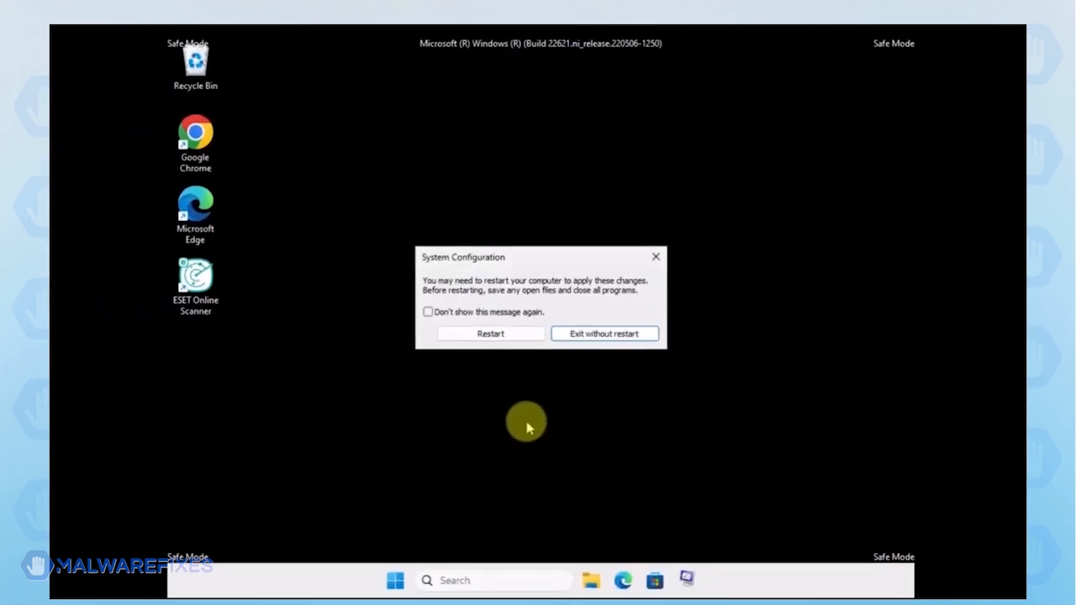